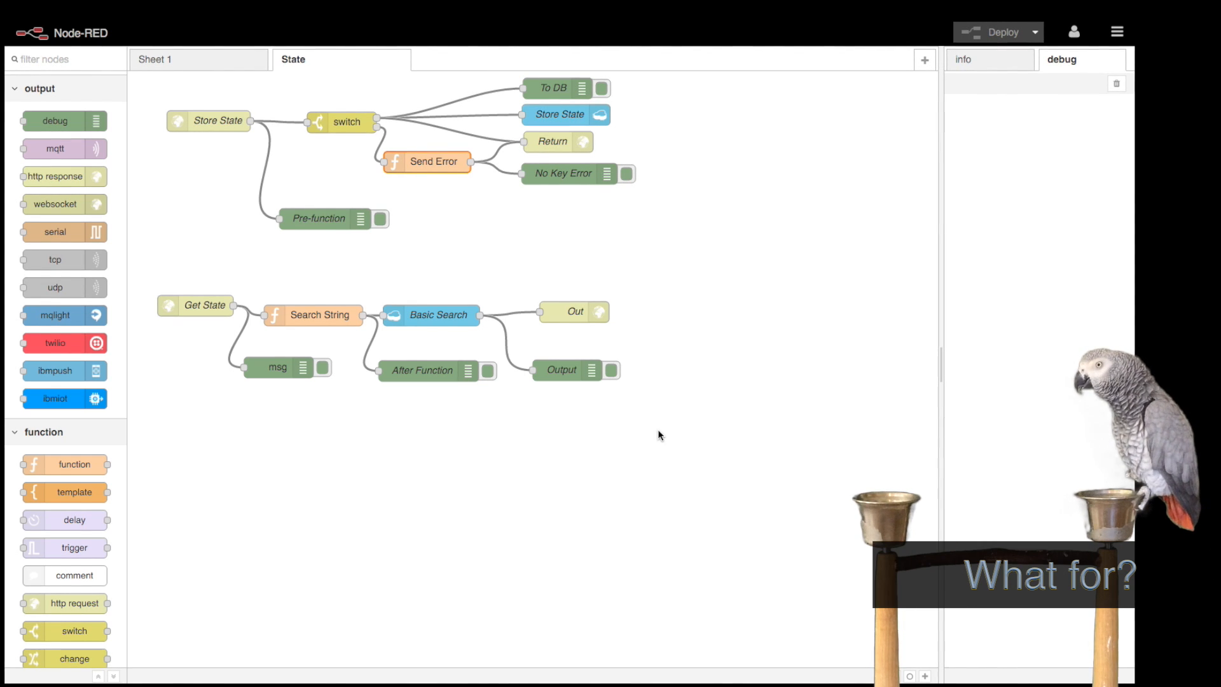
pyautogui.moveTo(482, 245)
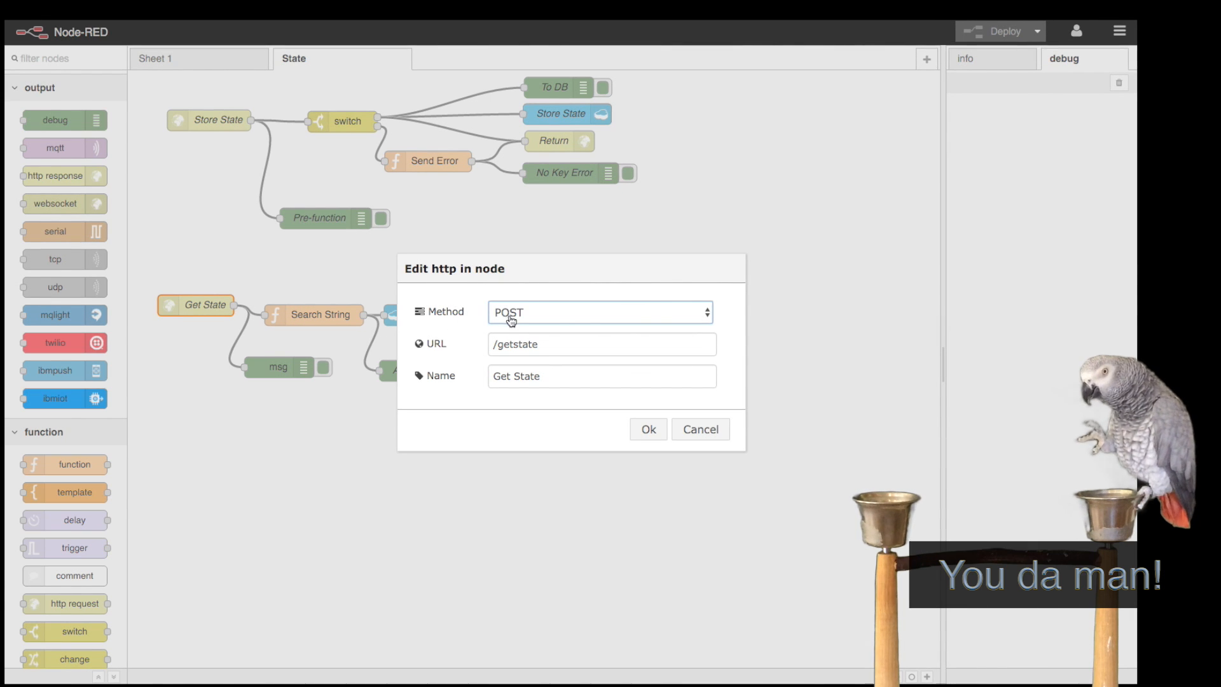
# Step: Review the Get State endpoint's request method and the Search String function's code
pyautogui.click(602, 343)
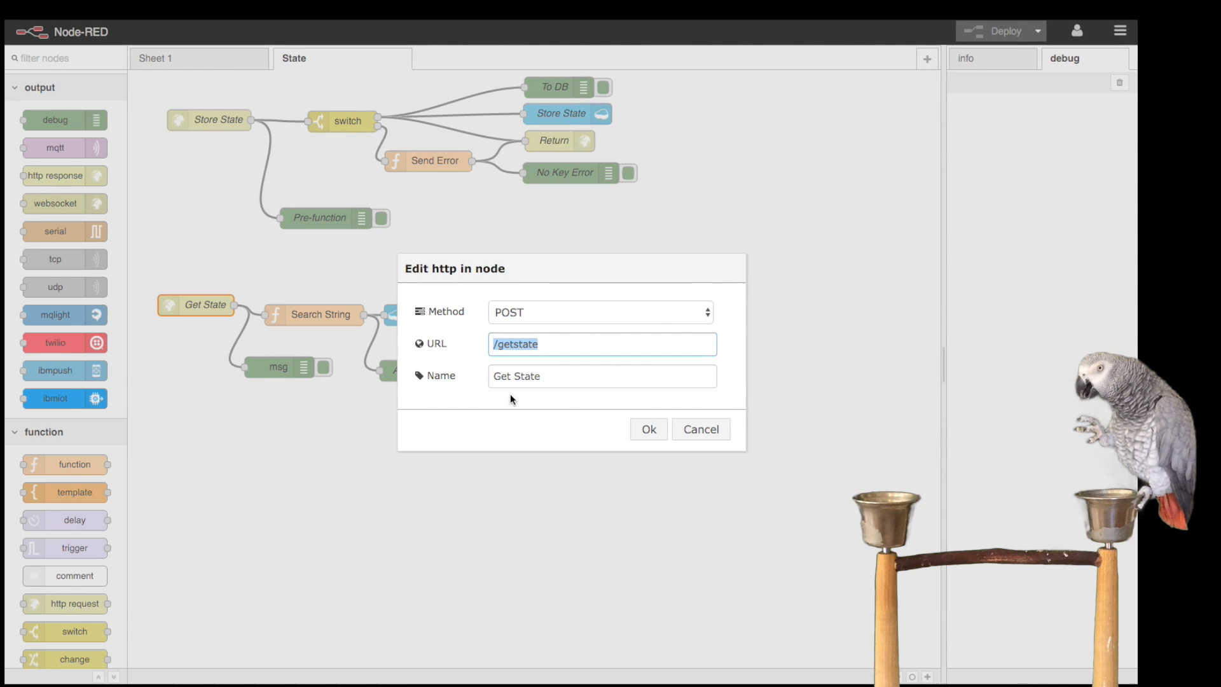
pyautogui.click(648, 428)
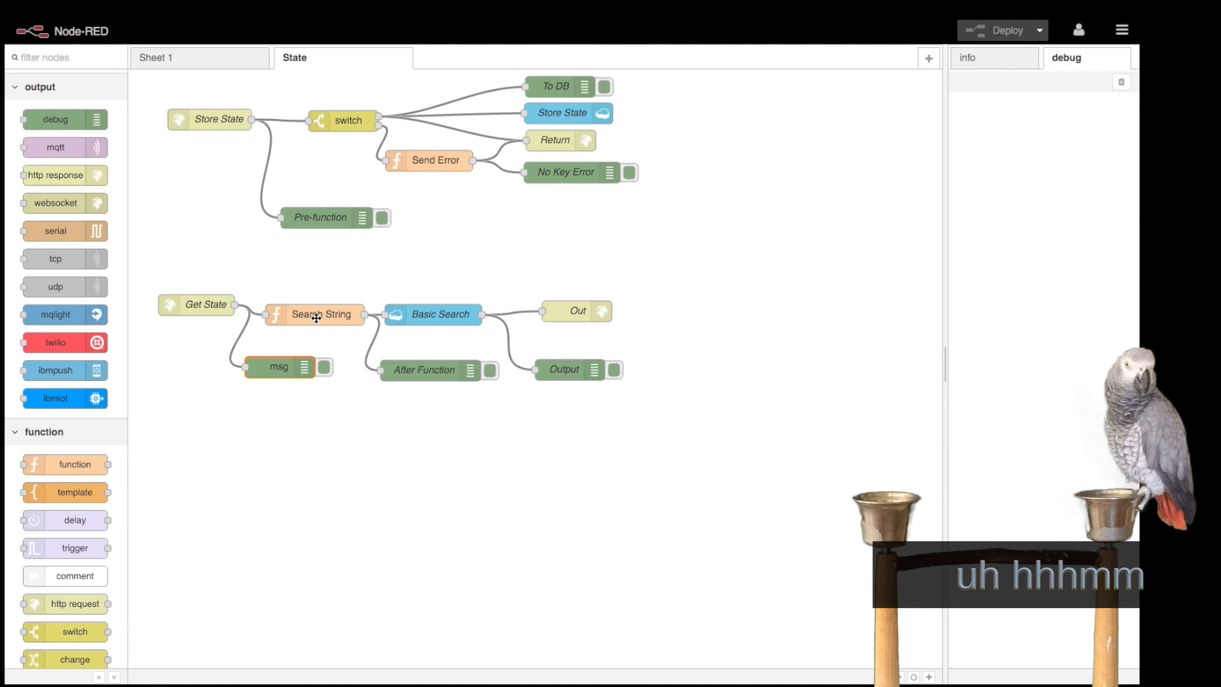
pyautogui.doubleClick(315, 314)
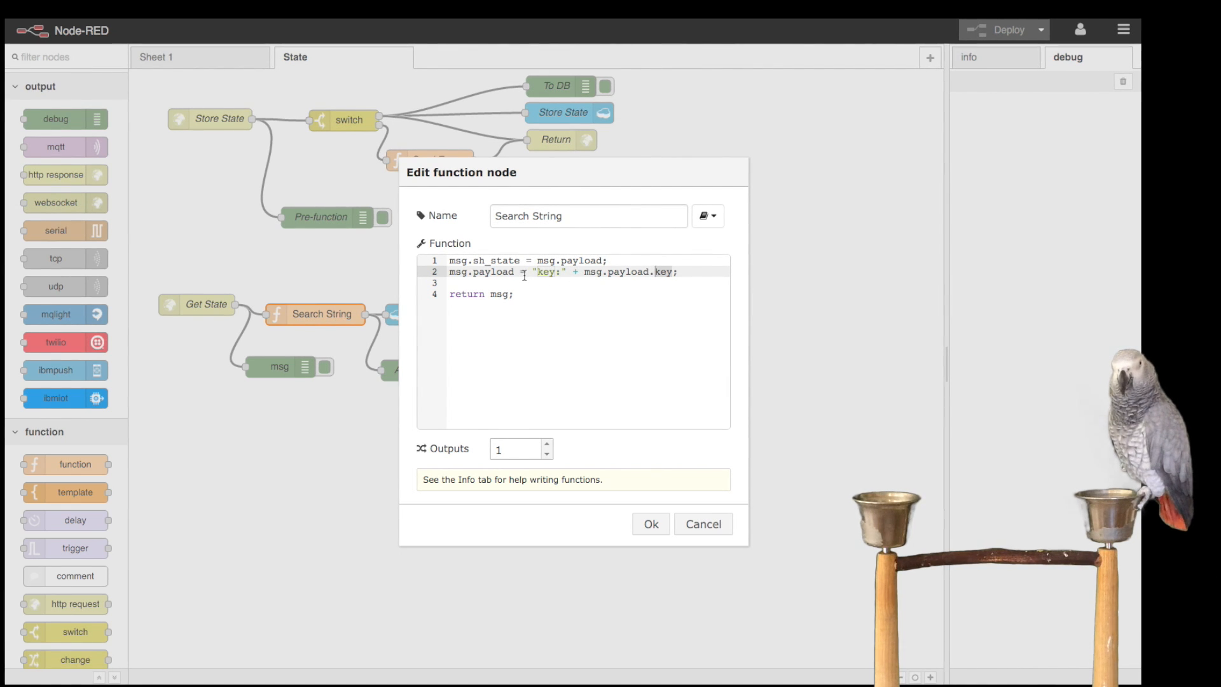
pyautogui.moveTo(589, 349)
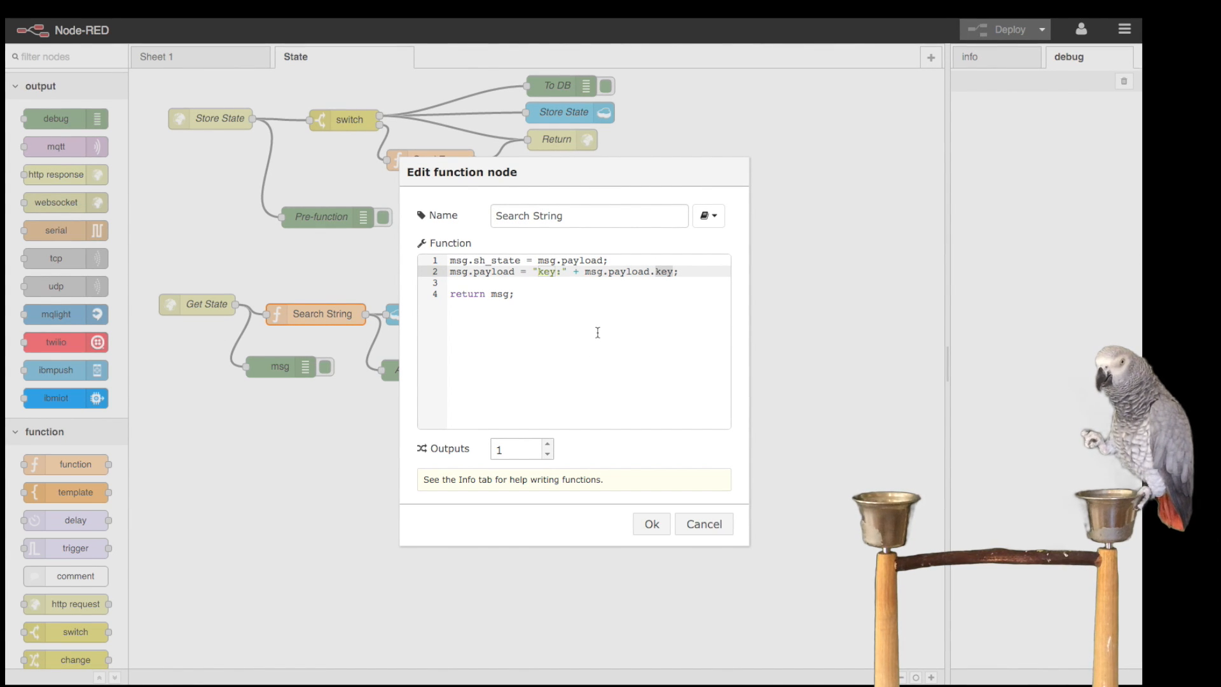
pyautogui.click(702, 523)
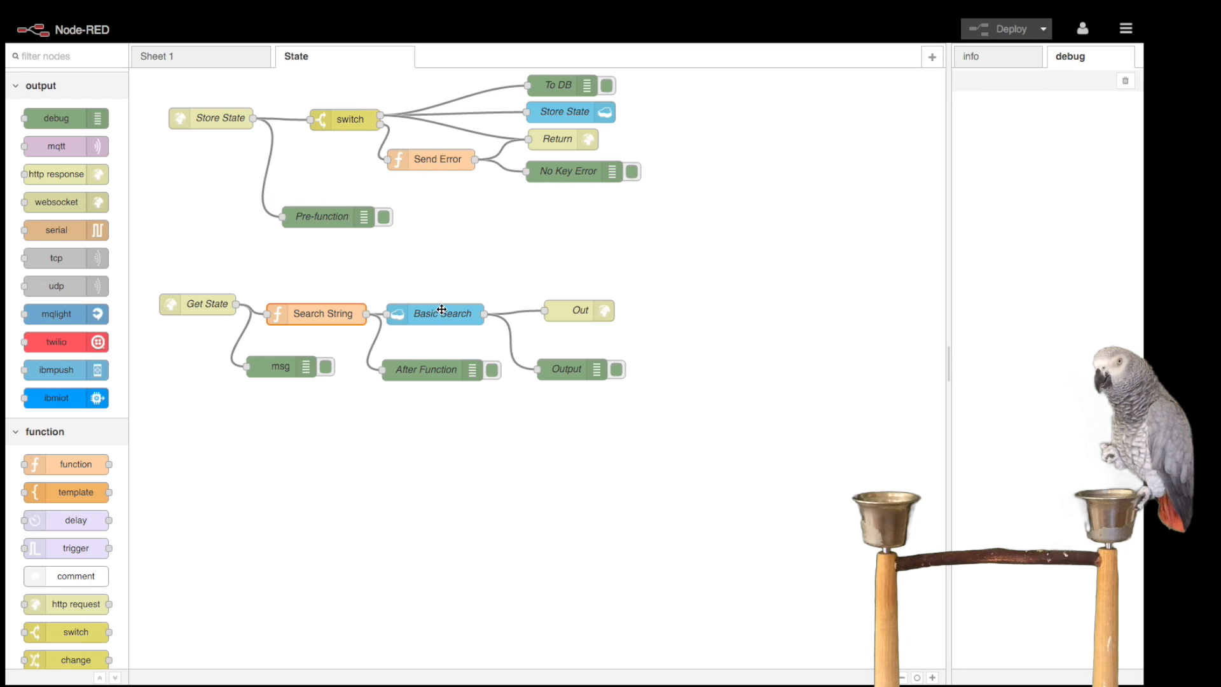
# Step: Inspect the Basic Search node's Cloudant service and search index name, discarding changes
pyautogui.doubleClick(442, 313)
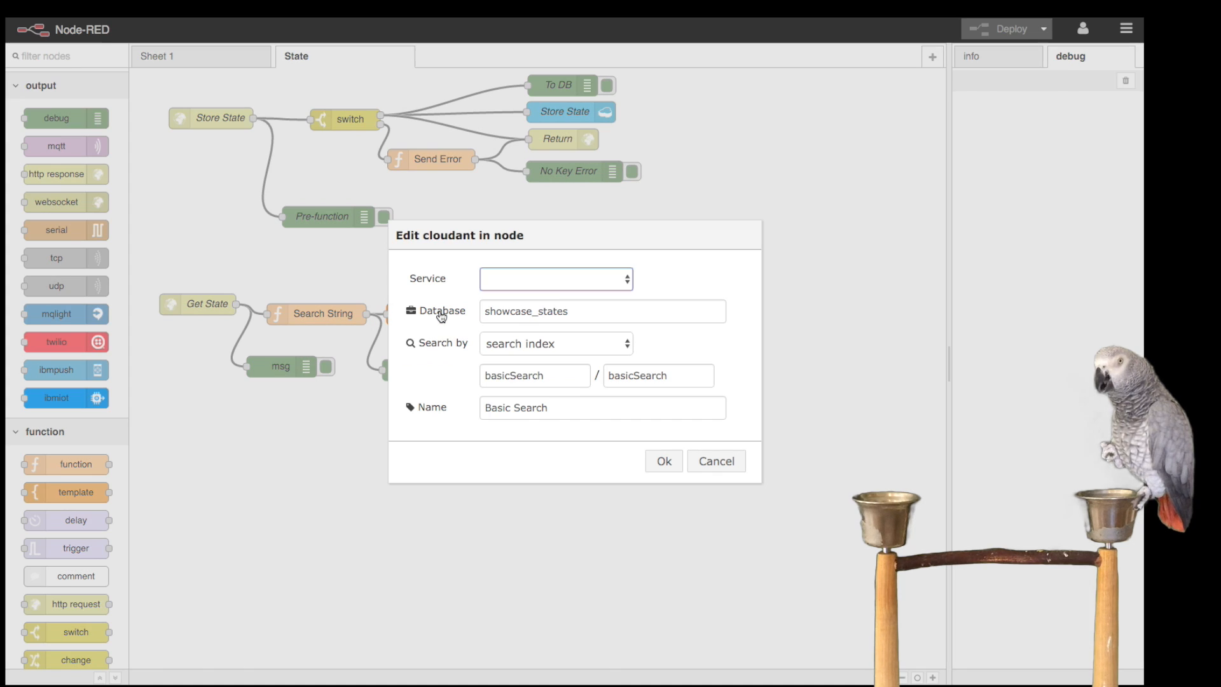
pyautogui.click(556, 279)
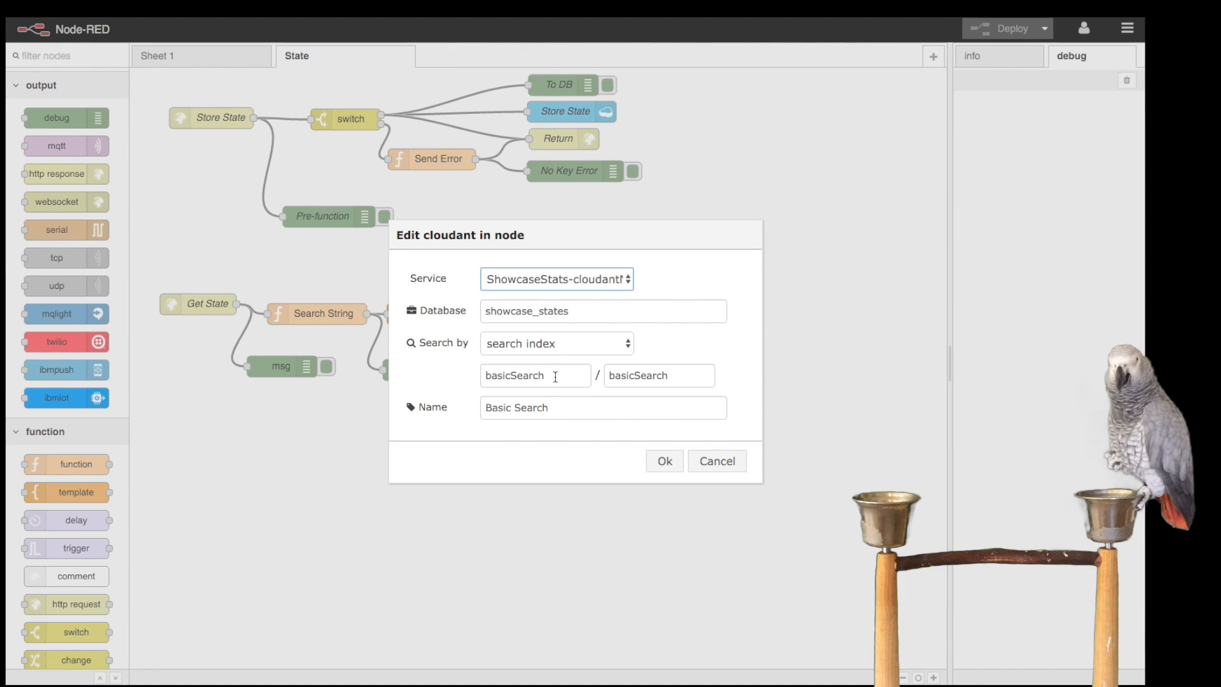
pyautogui.click(657, 376)
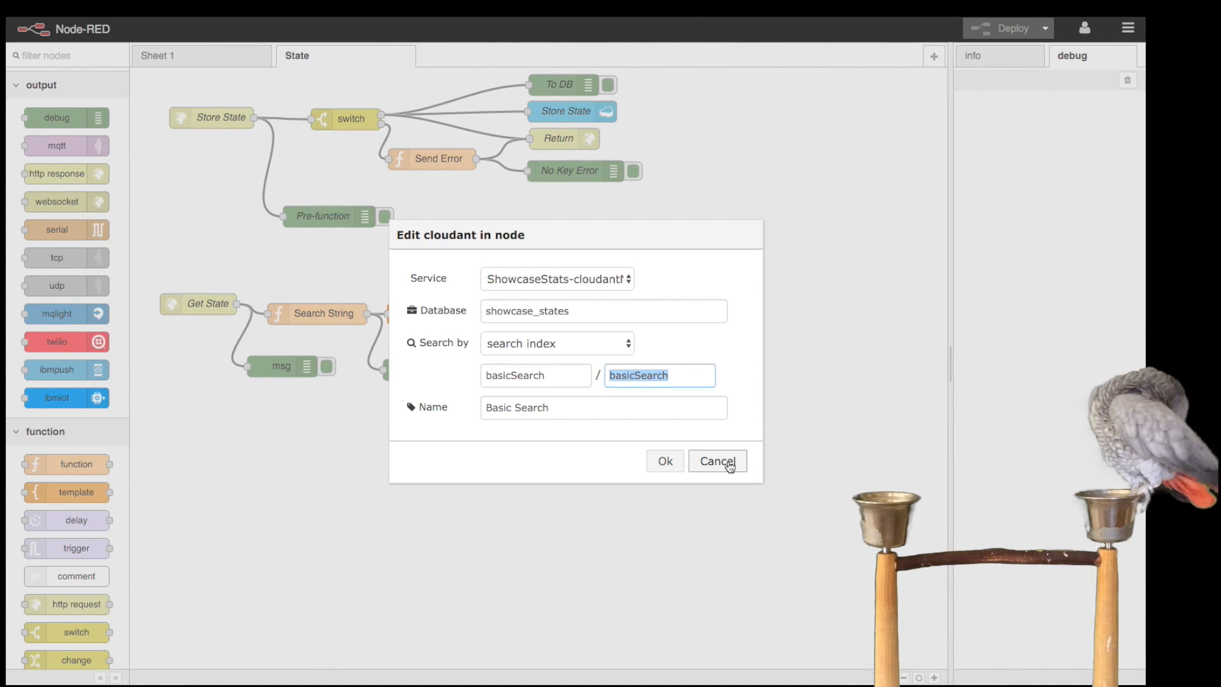
pyautogui.click(717, 461)
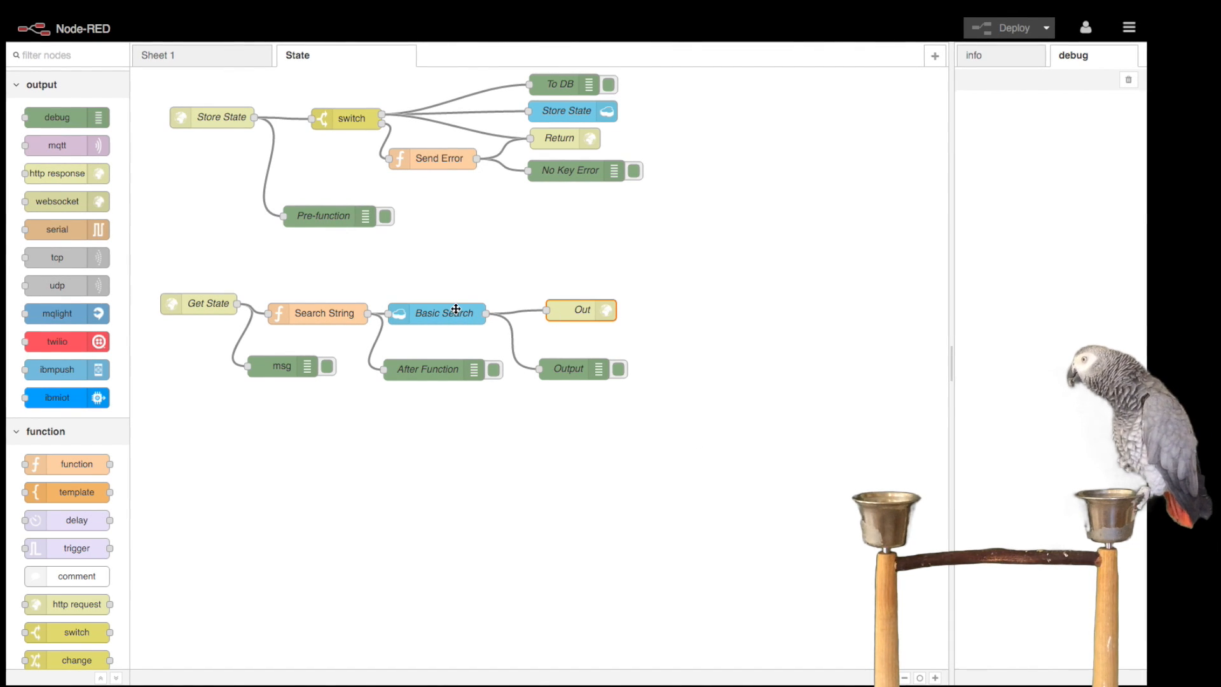
# Step: Read the Basic Search node's Cloudant help in the sidebar, then select the Out response node
pyautogui.click(436, 313)
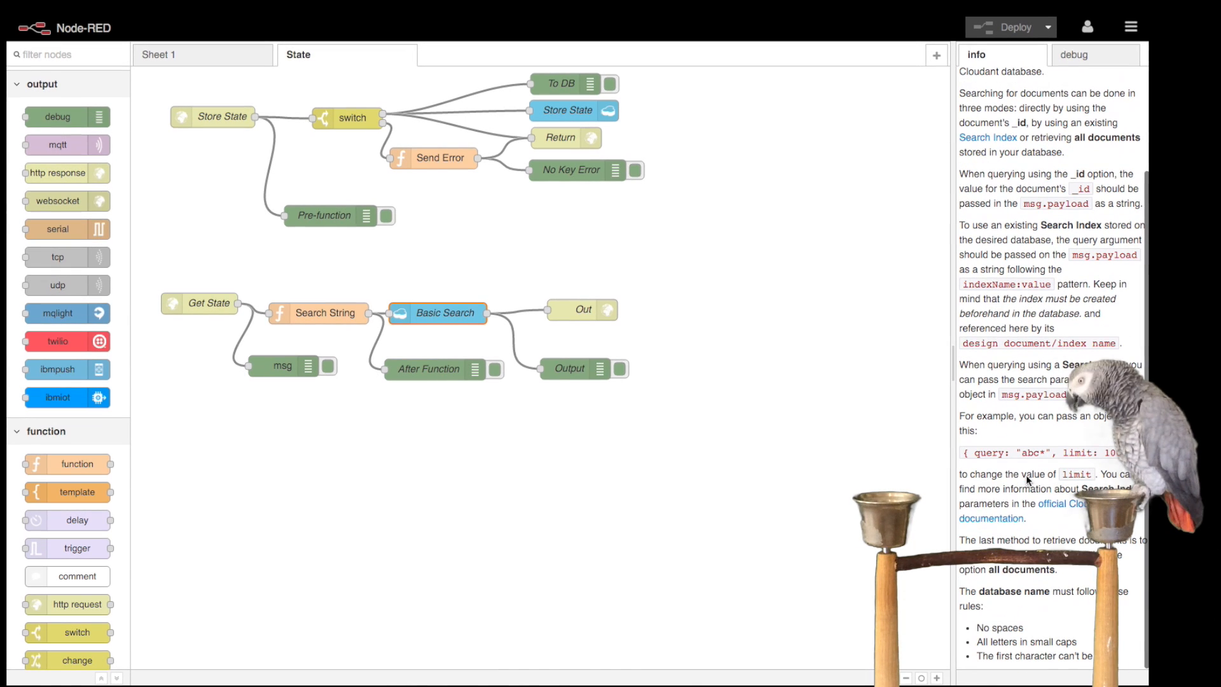
pyautogui.moveTo(972, 366)
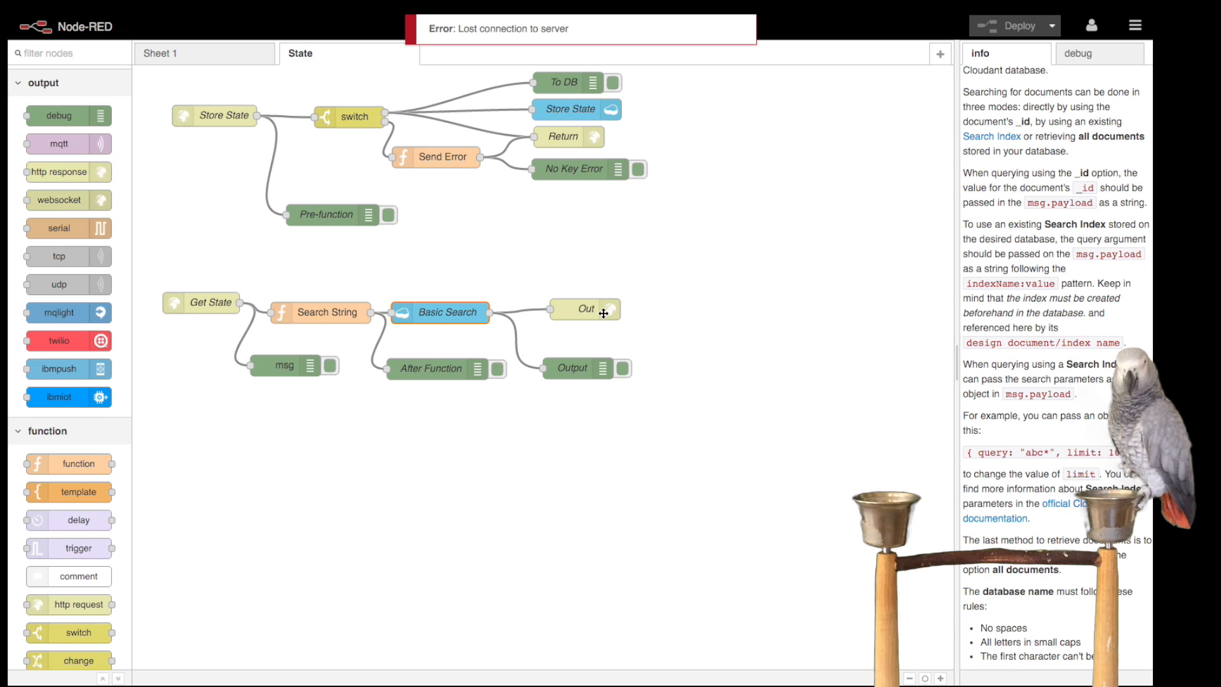
pyautogui.click(584, 309)
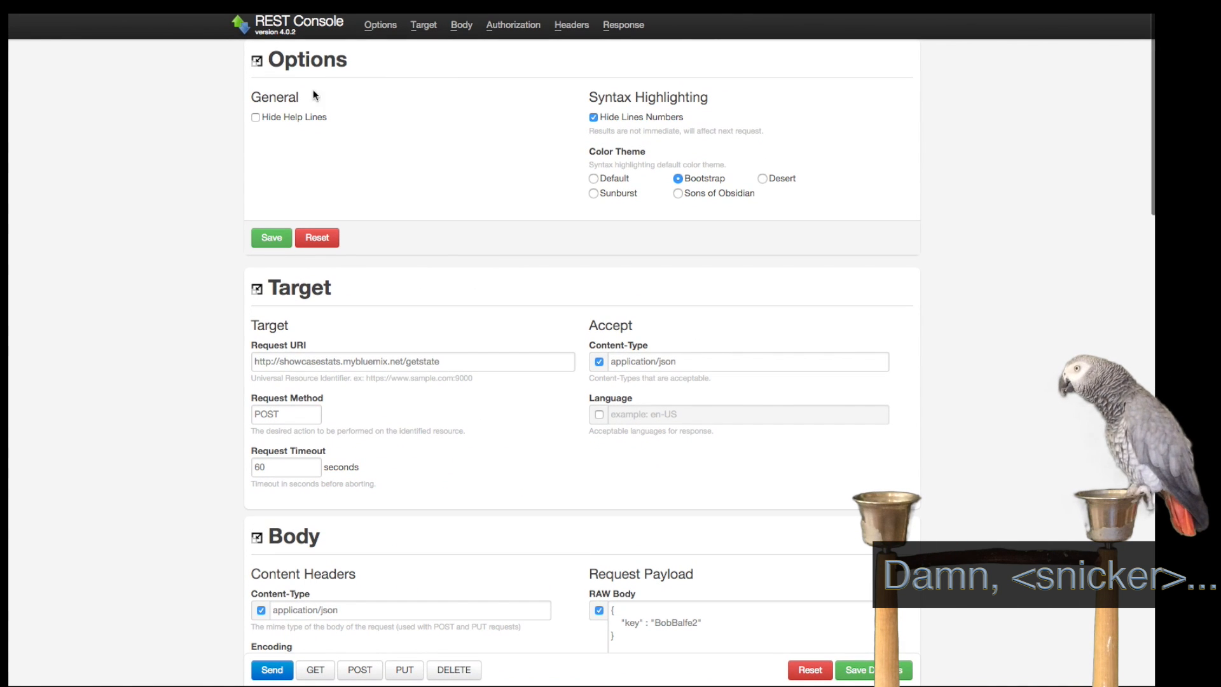
pyautogui.moveTo(406, 355)
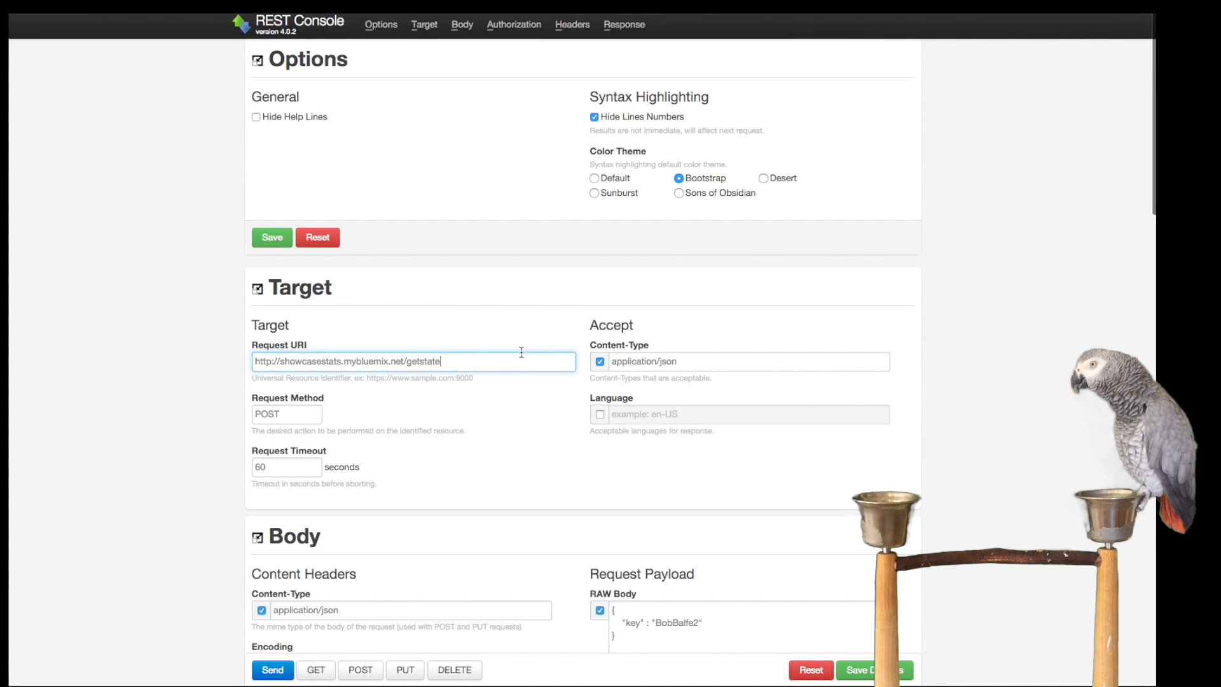
# Step: Check the /getstate URI and raw JSON key body, then send the POST request
pyautogui.scroll(-3)
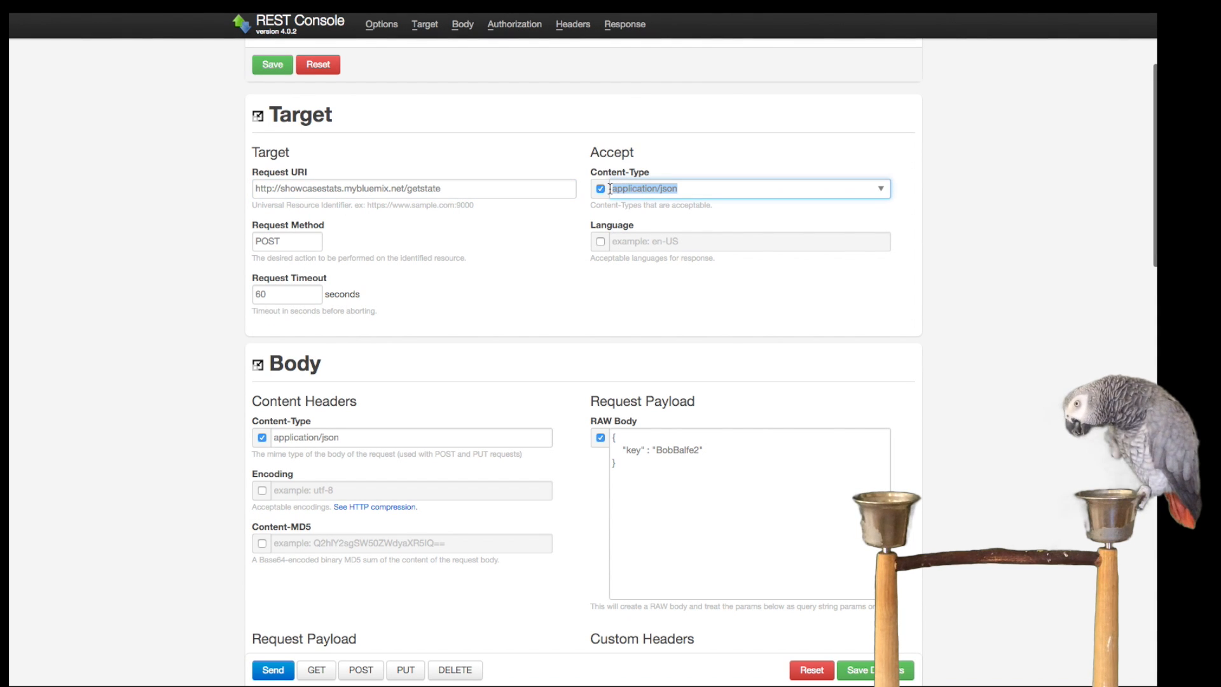
pyautogui.scroll(-3)
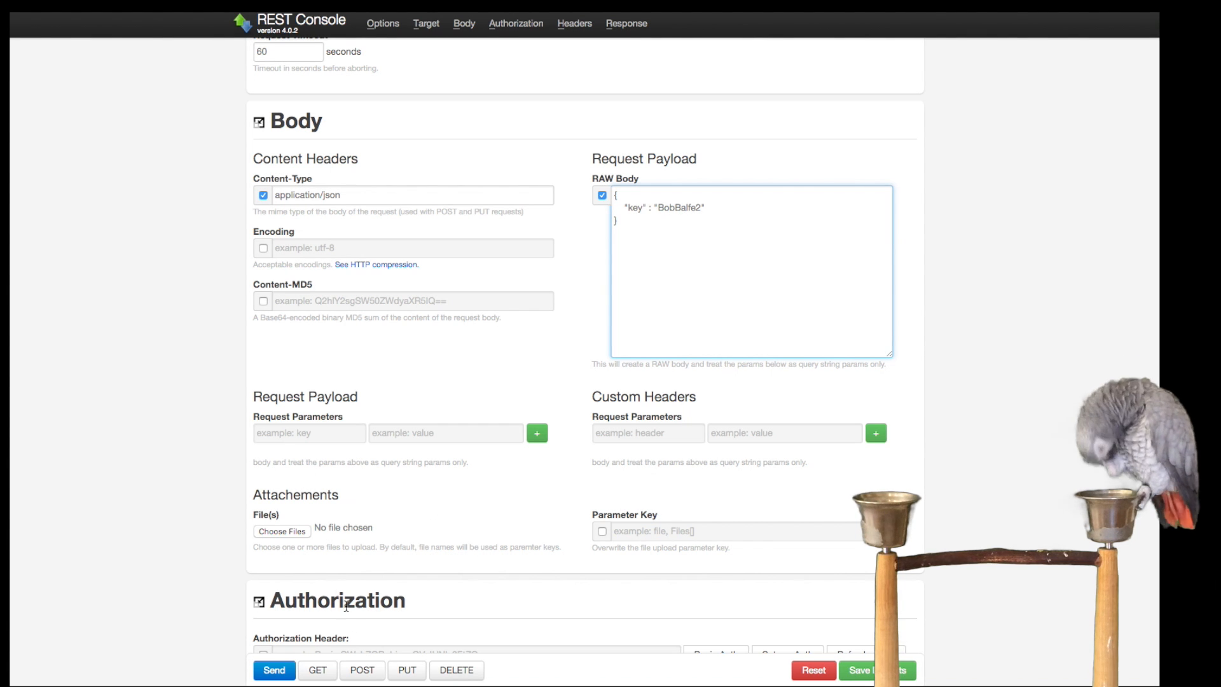
pyautogui.click(273, 670)
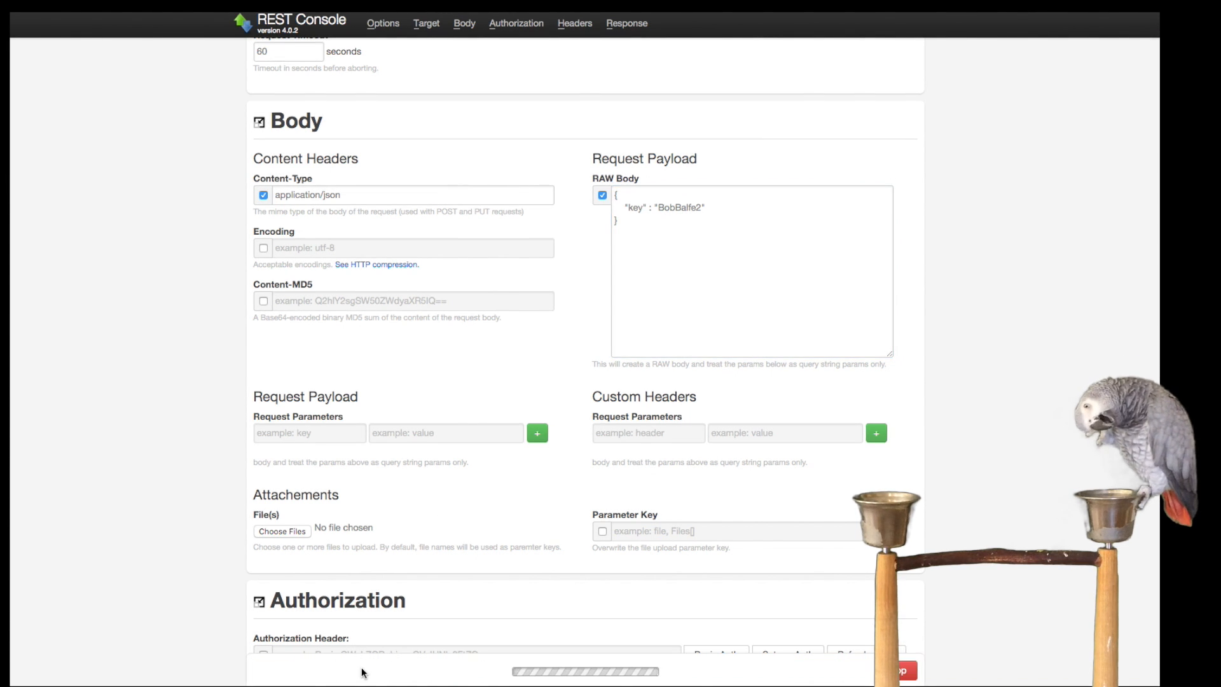
# Step: Copy the returned BobBalfe2 document with _id, _rev and state 13 into the RAW Body
pyautogui.click(275, 155)
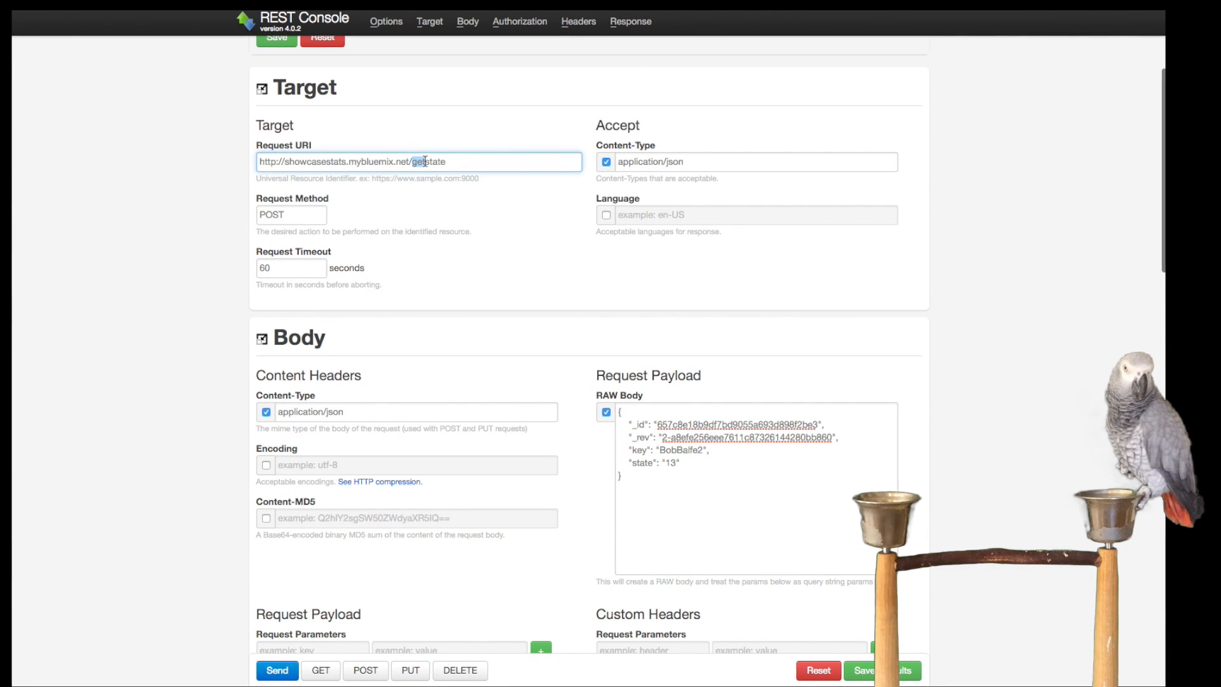
# Step: Post the document to /storestate with state 14 and a new field "the value"
pyautogui.write('storestate')
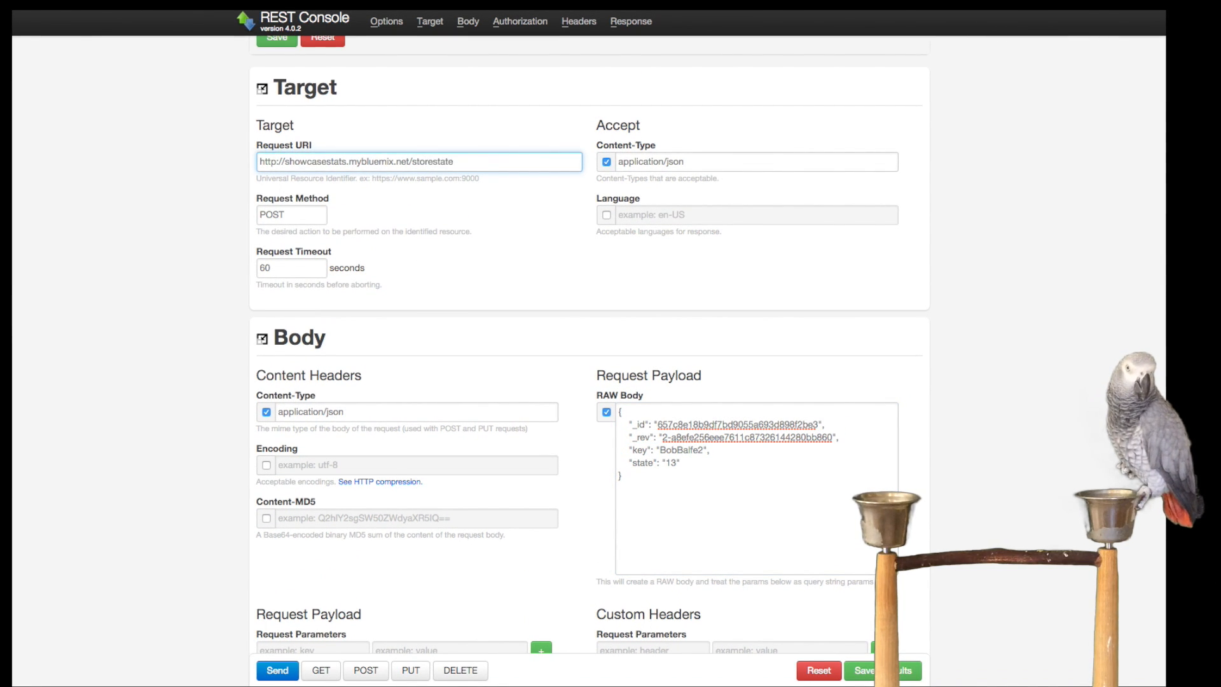
pyautogui.moveTo(540, 304)
pyautogui.write(',')
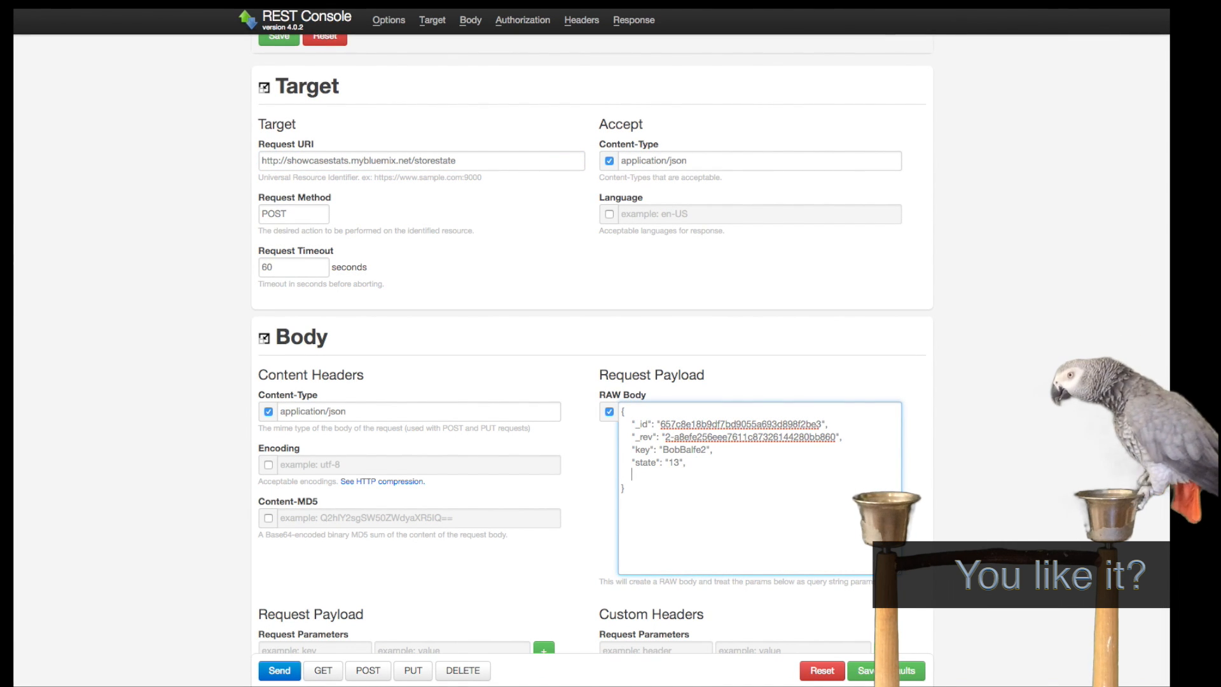
pyautogui.write('new" :')
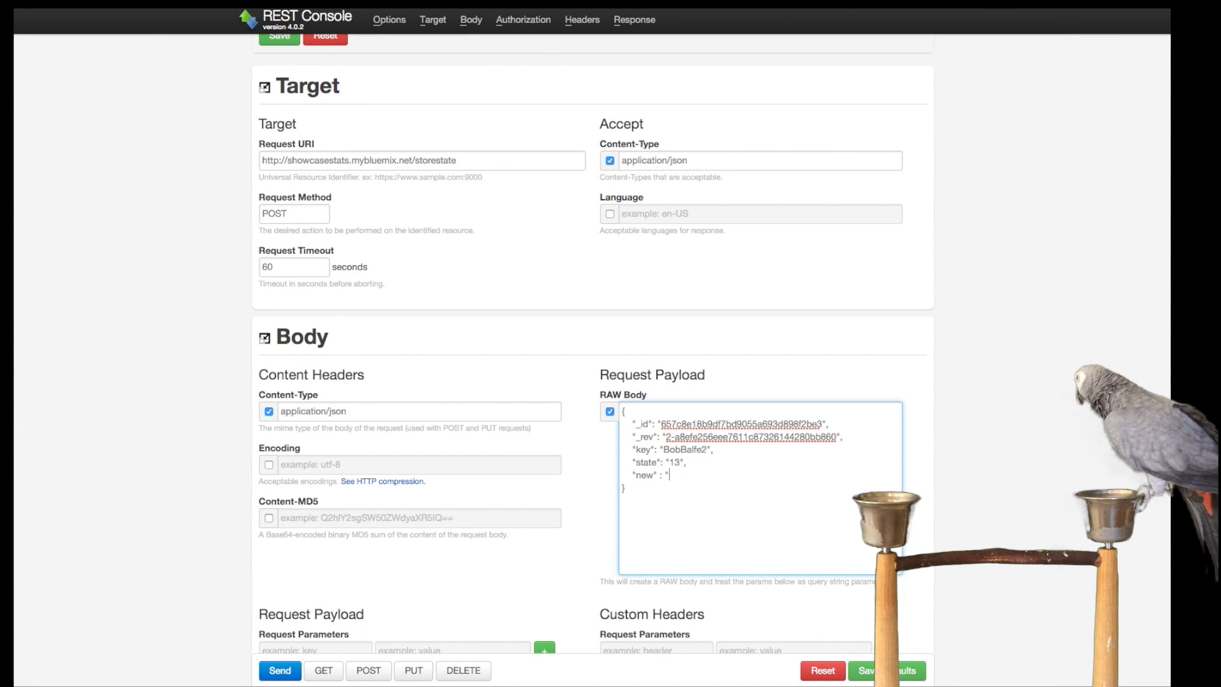
pyautogui.write('the value"')
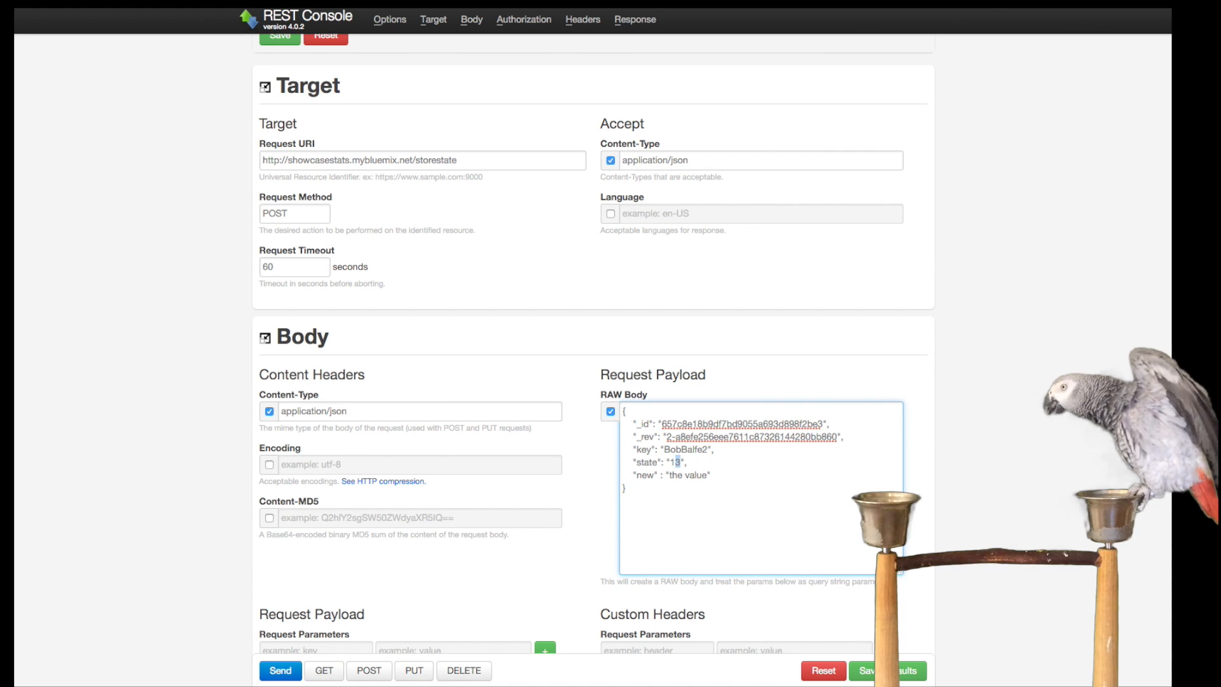
pyautogui.write('14')
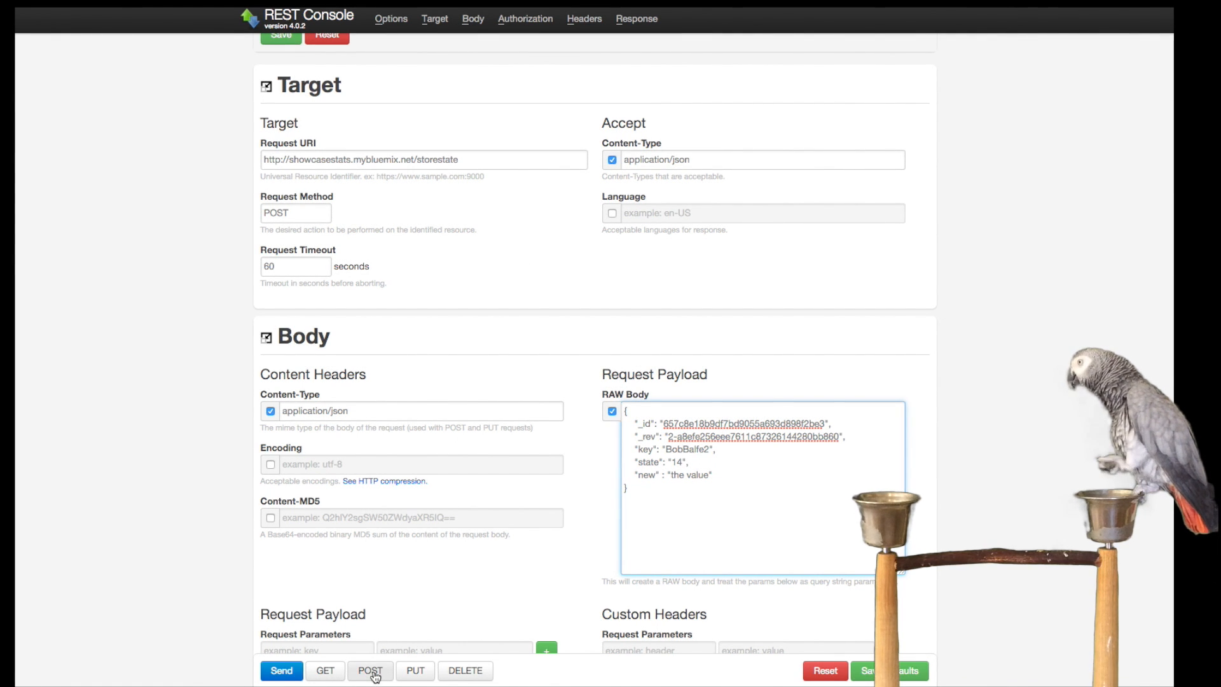
pyautogui.click(281, 670)
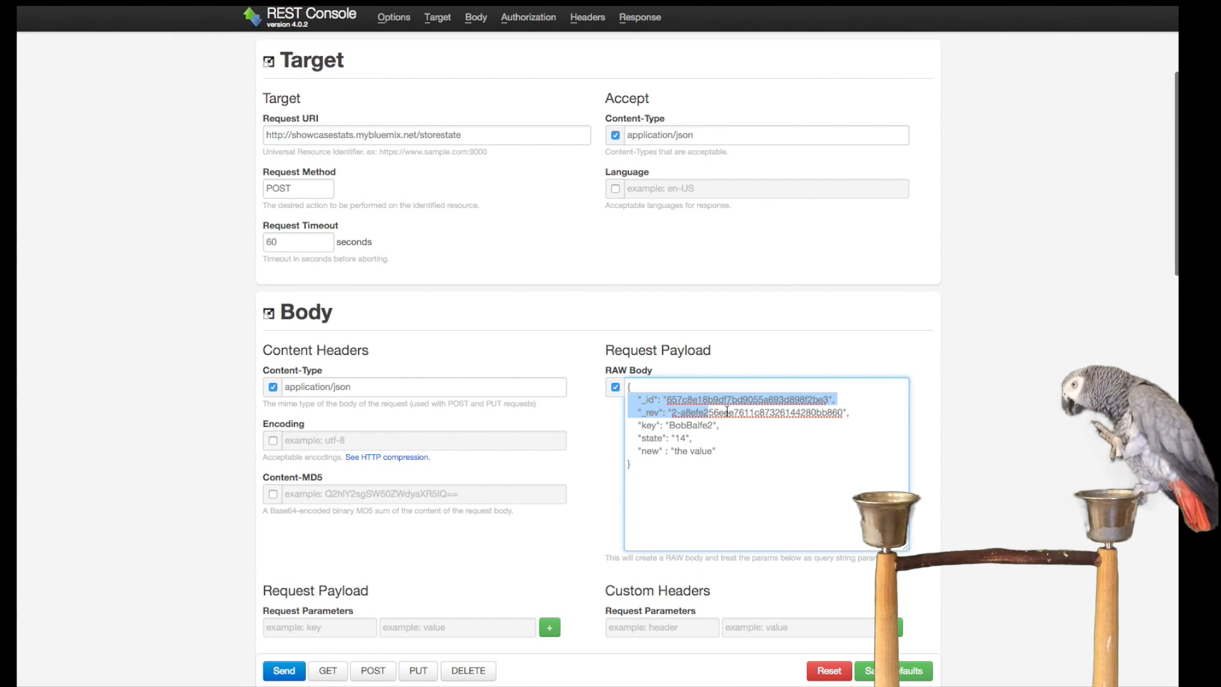
# Step: Remove _id and _rev from the body, re-fetch BobBalfe2 and highlight the returned key
pyautogui.press('Delete')
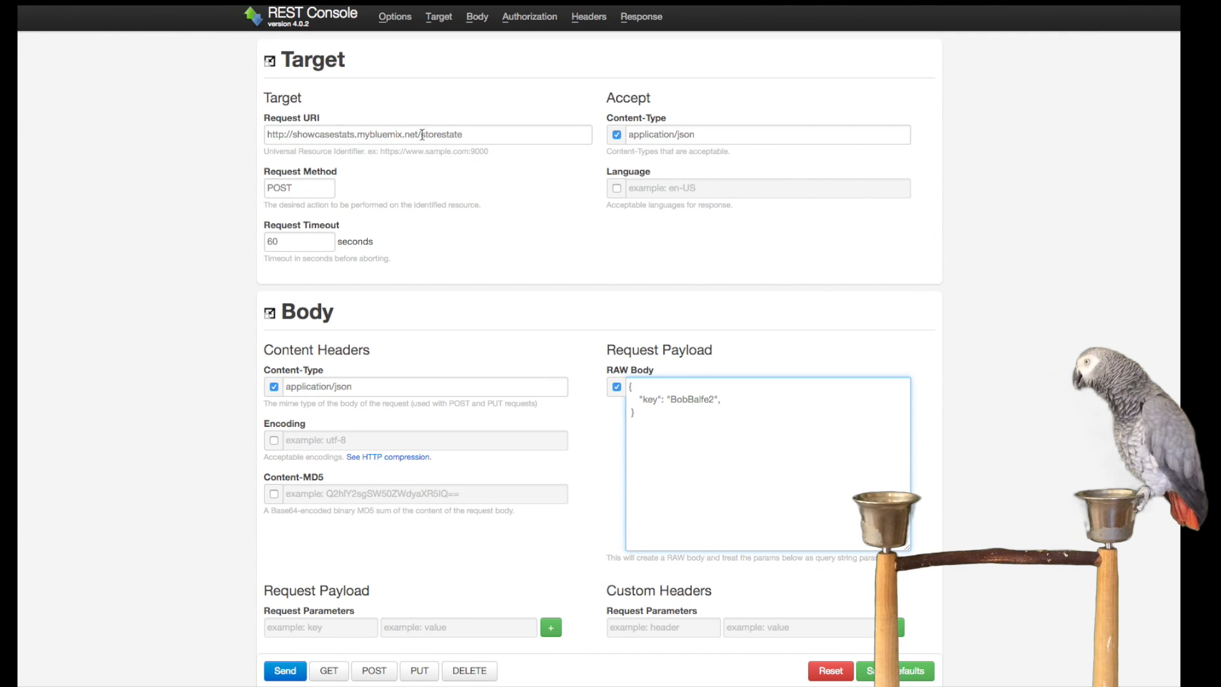
pyautogui.doubleClick(440, 134)
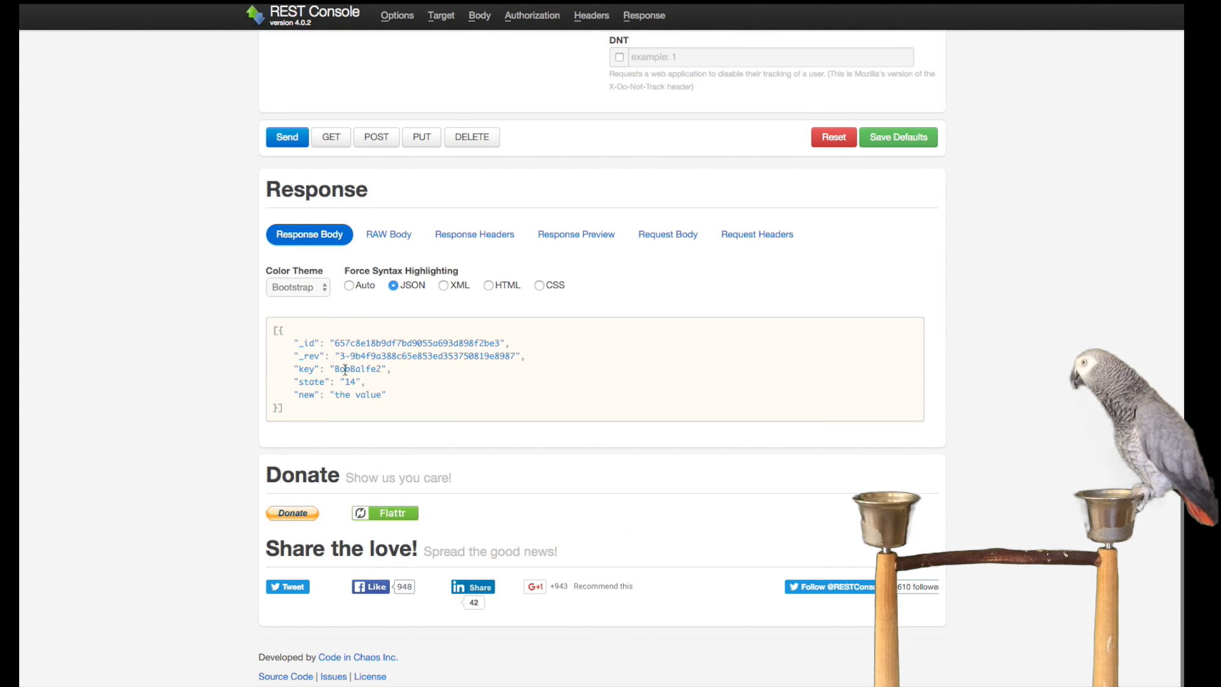
pyautogui.moveTo(292, 382); pyautogui.dragTo(385, 394)
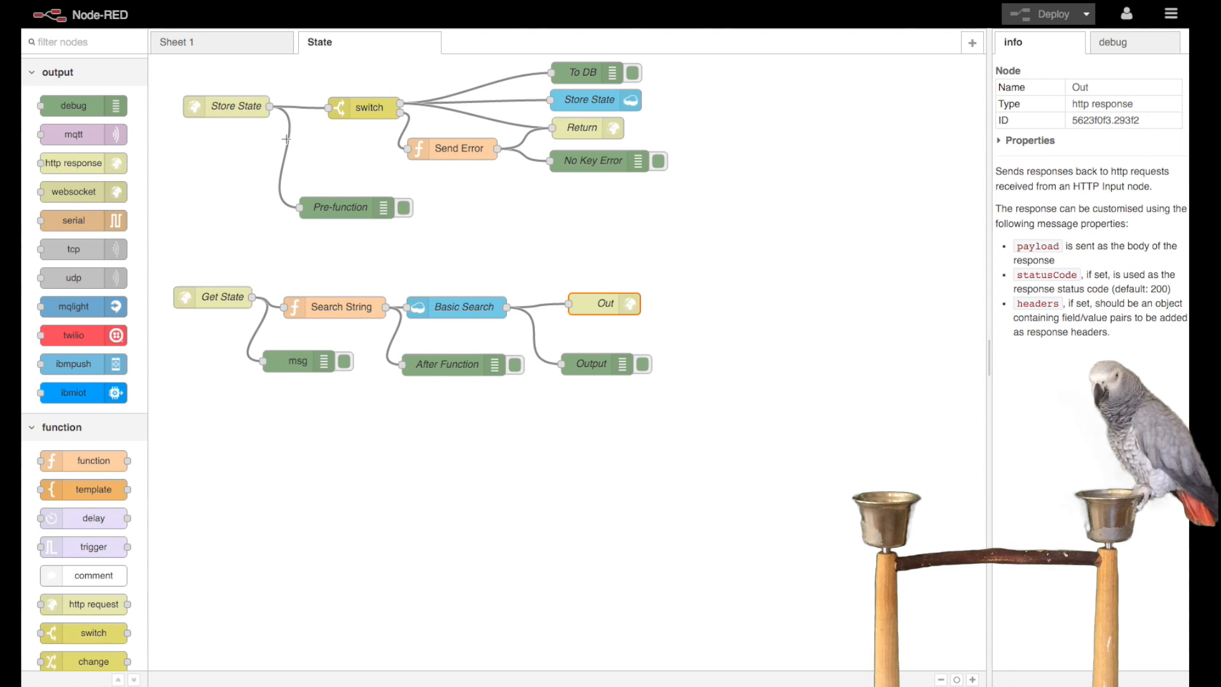
pyautogui.doubleClick(226, 106)
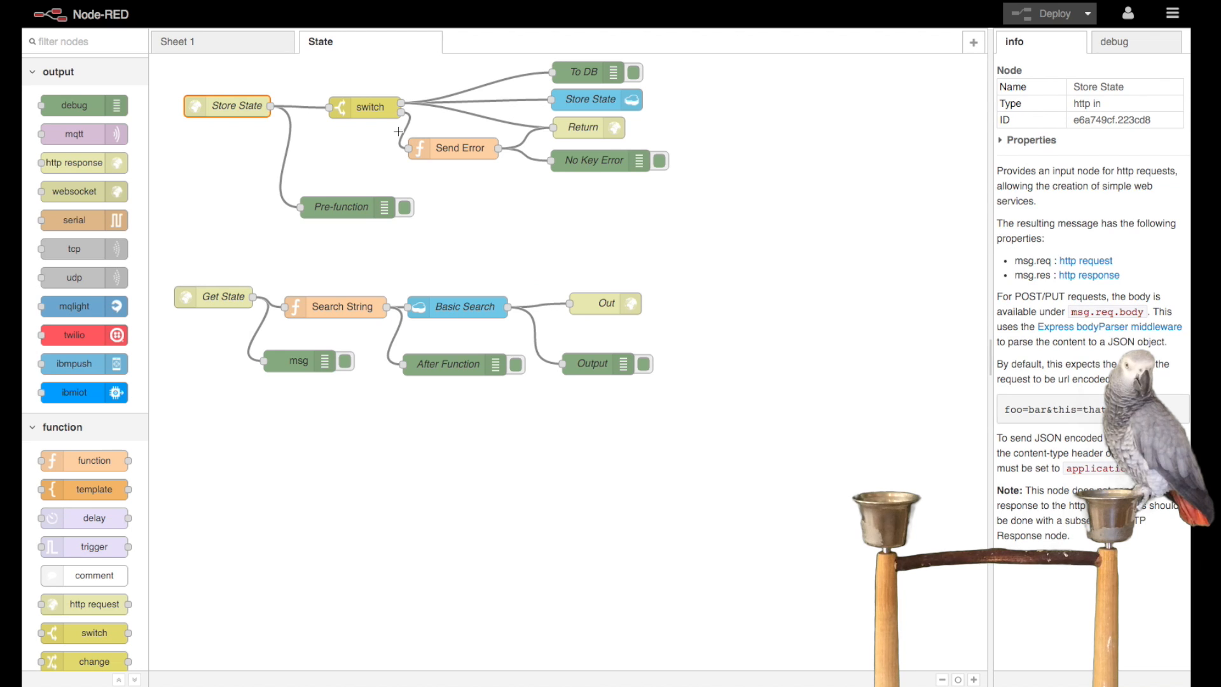
pyautogui.doubleClick(369, 107)
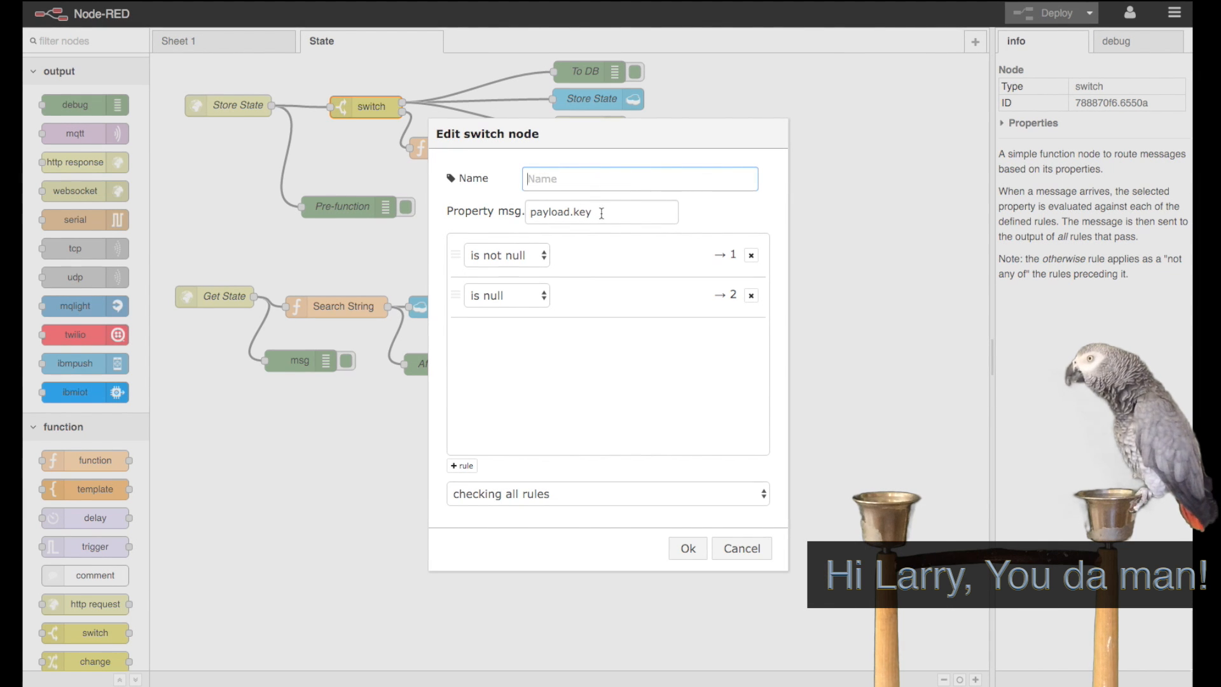
pyautogui.doubleClick(562, 212)
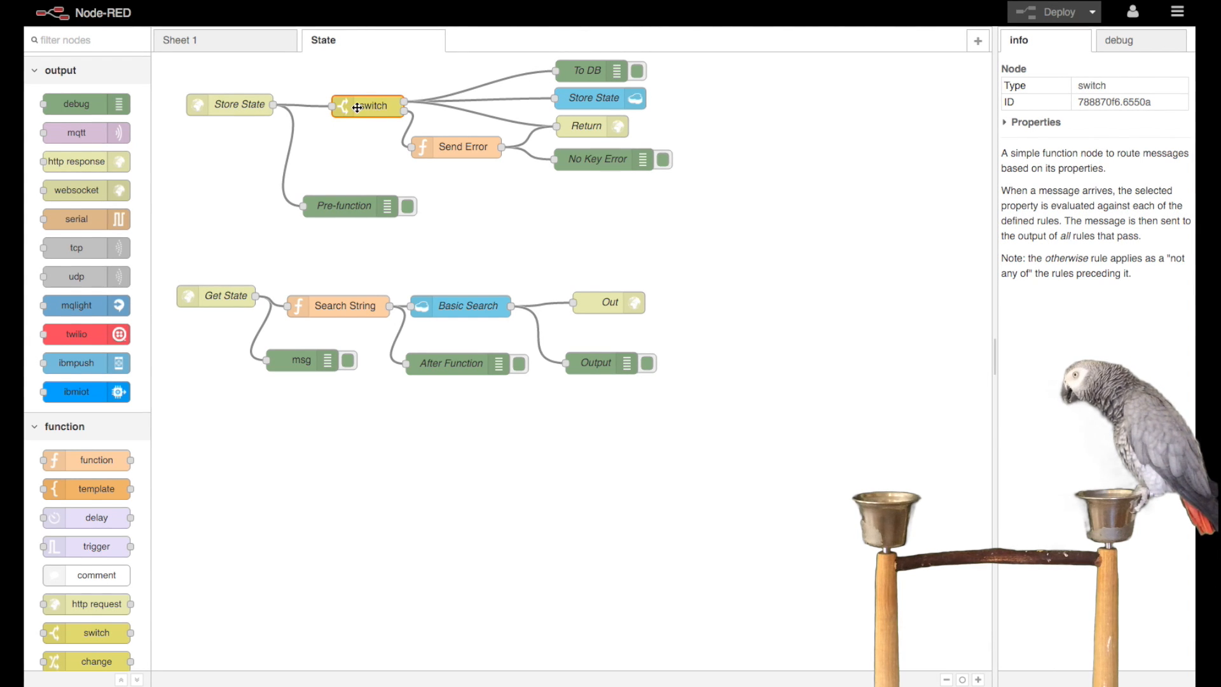
pyautogui.doubleClick(369, 105)
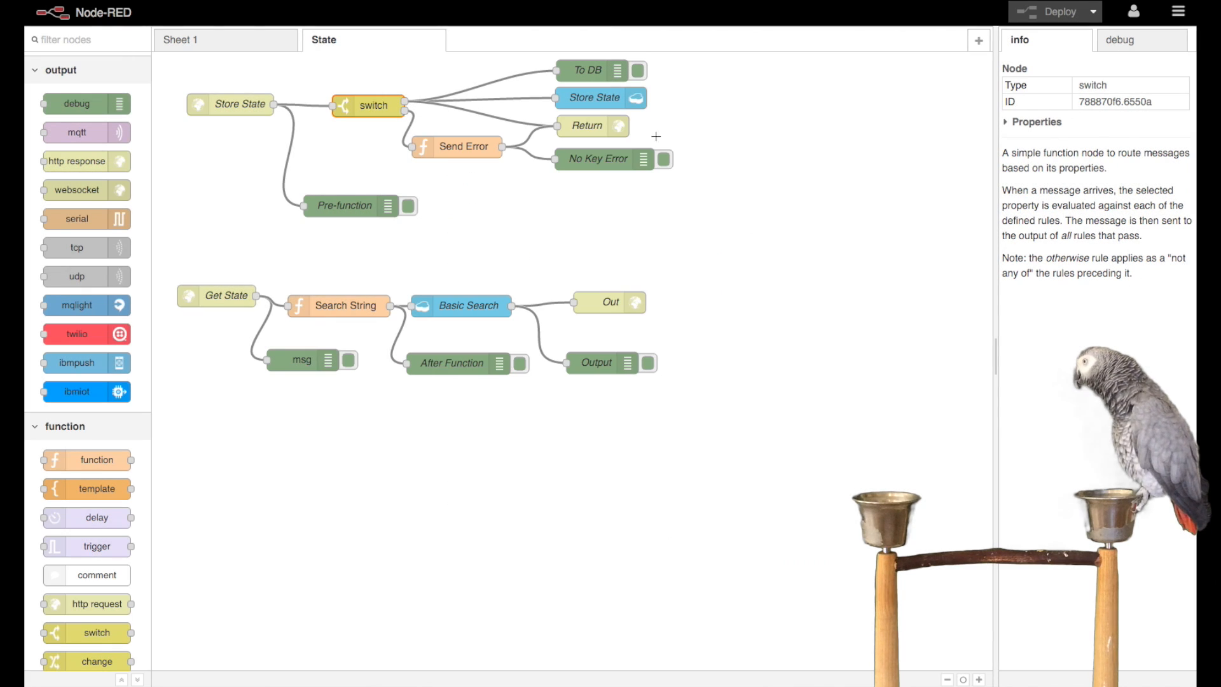
# Step: View the debug sidebar's After Function key:BobBalfe2 message and Output state-14 document
pyautogui.click(594, 98)
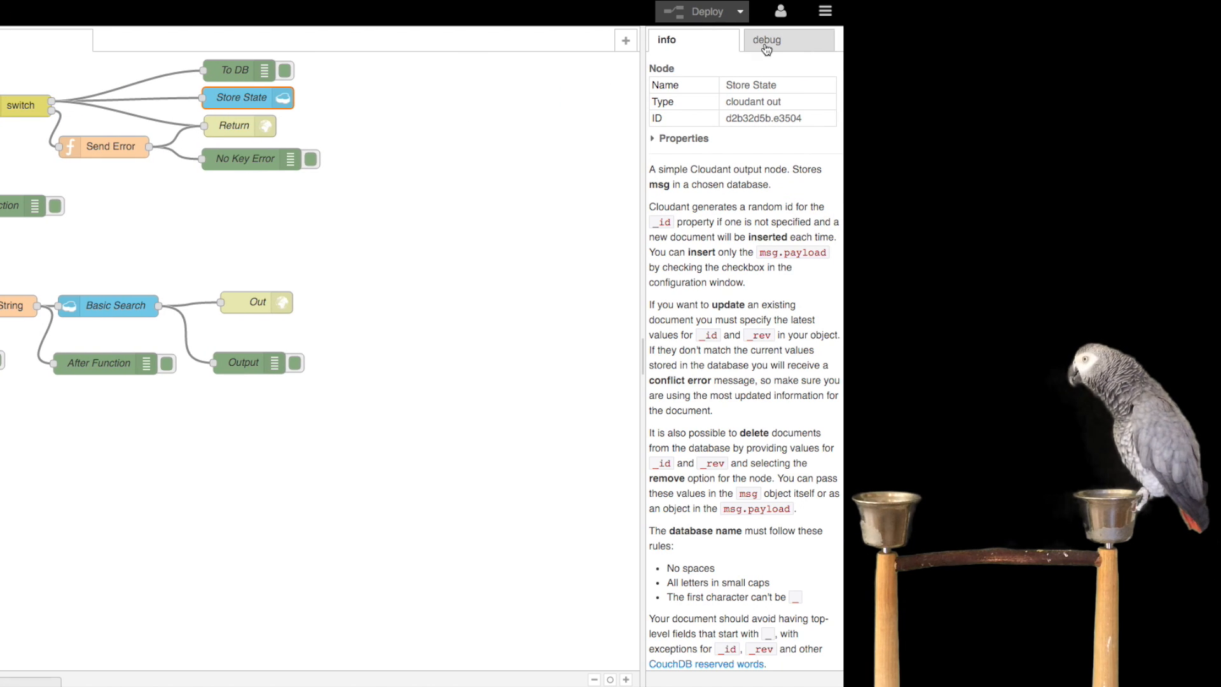
pyautogui.click(765, 39)
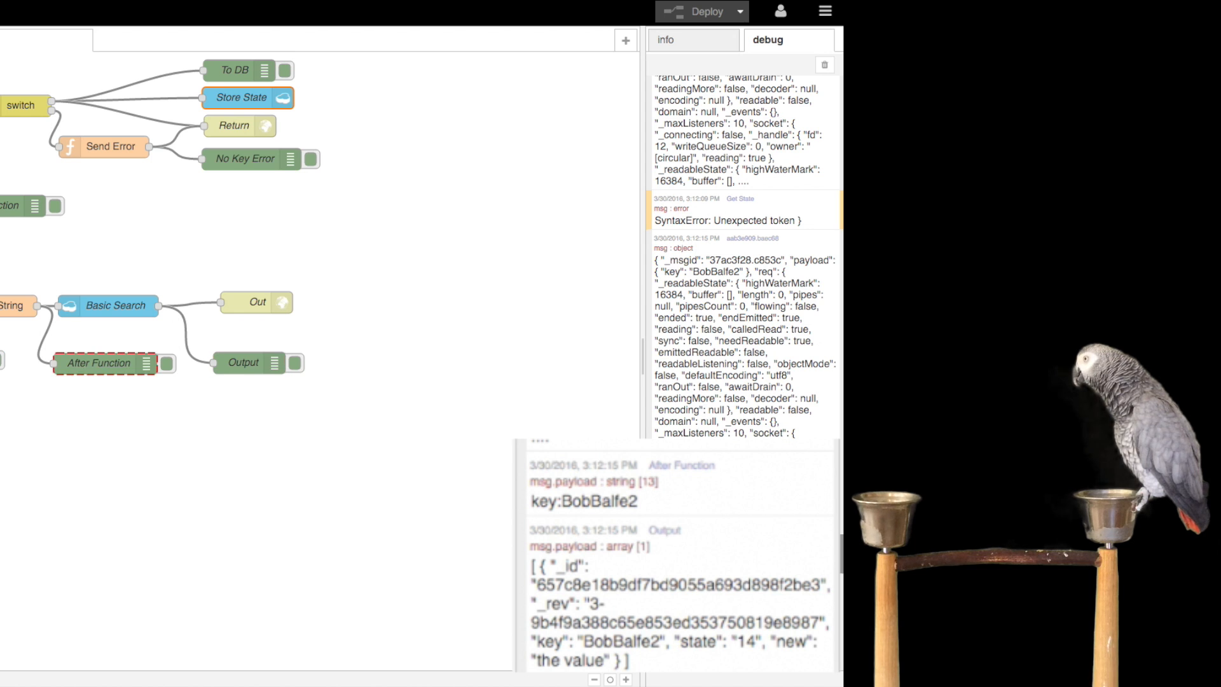
pyautogui.click(243, 362)
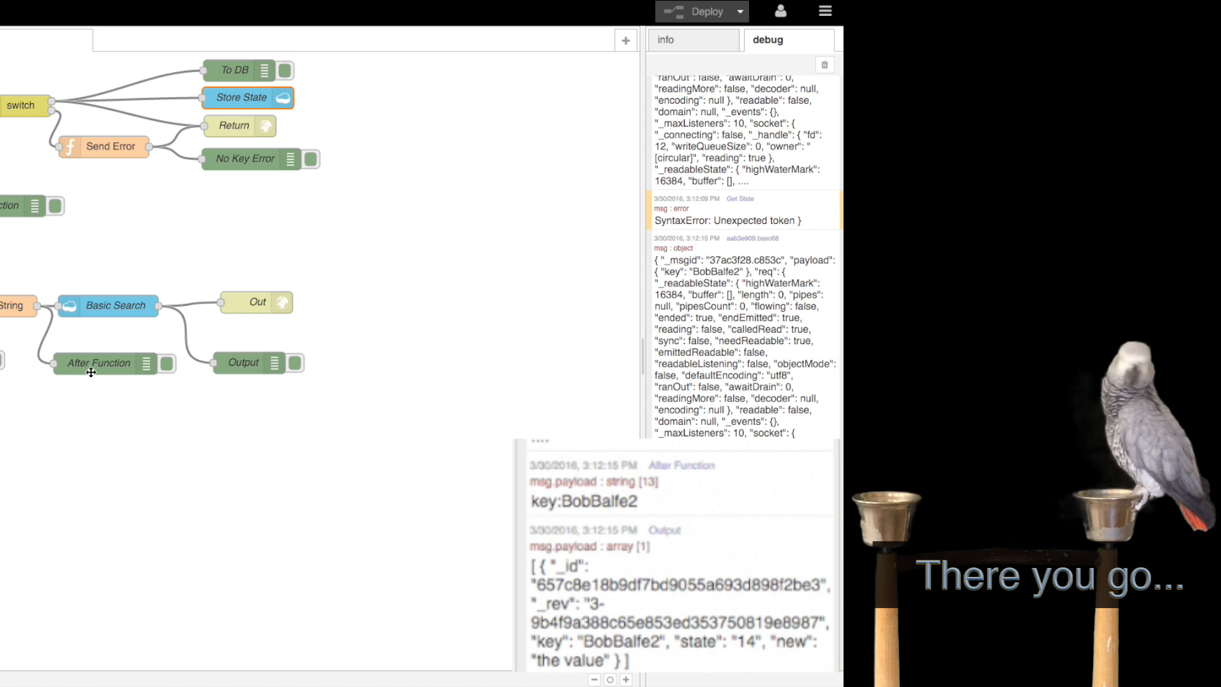
pyautogui.click(243, 363)
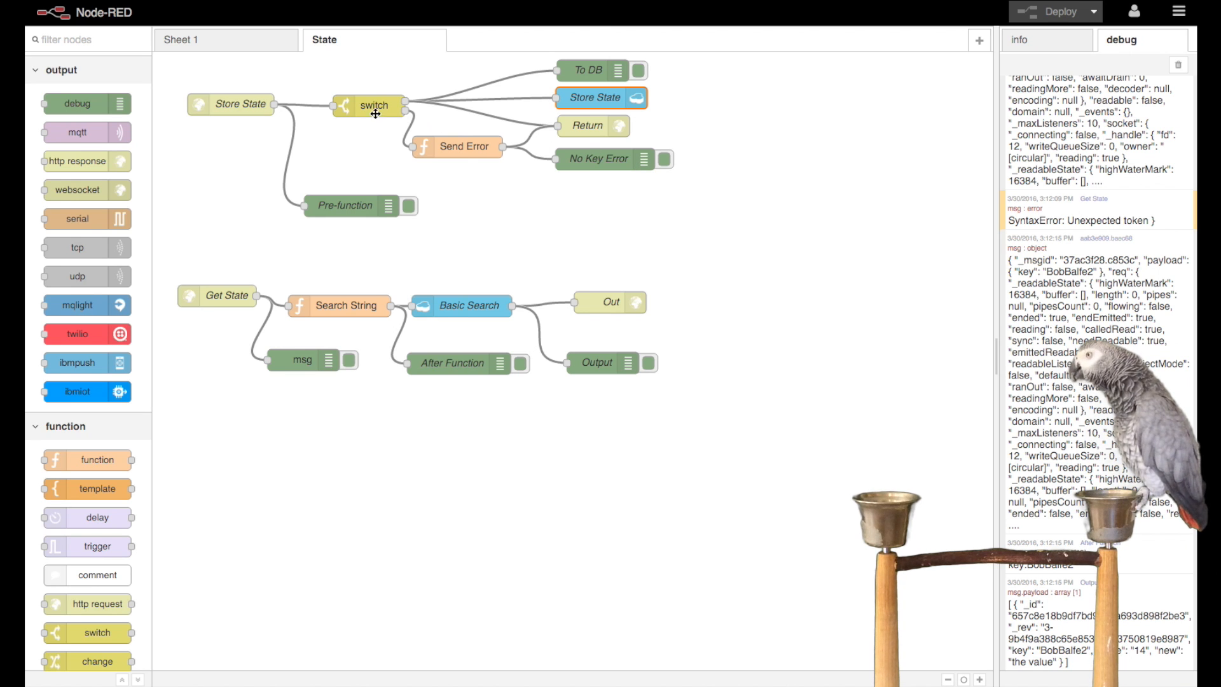
pyautogui.doubleClick(458, 146)
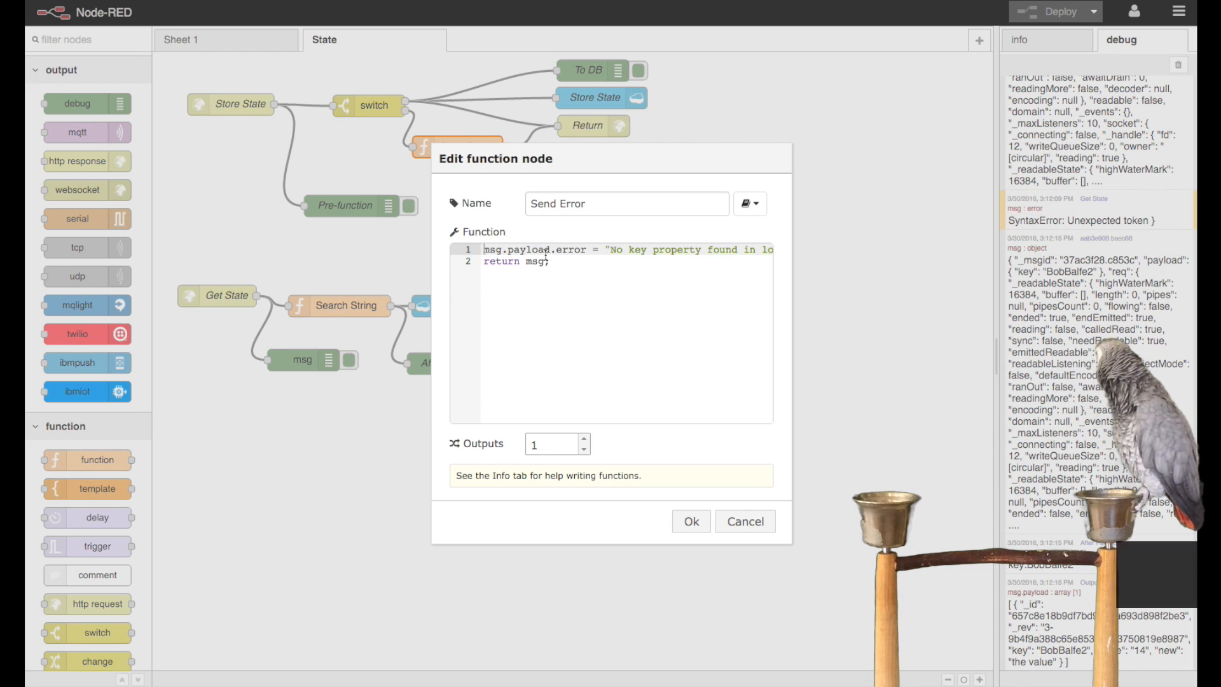
pyautogui.doubleClick(575, 251)
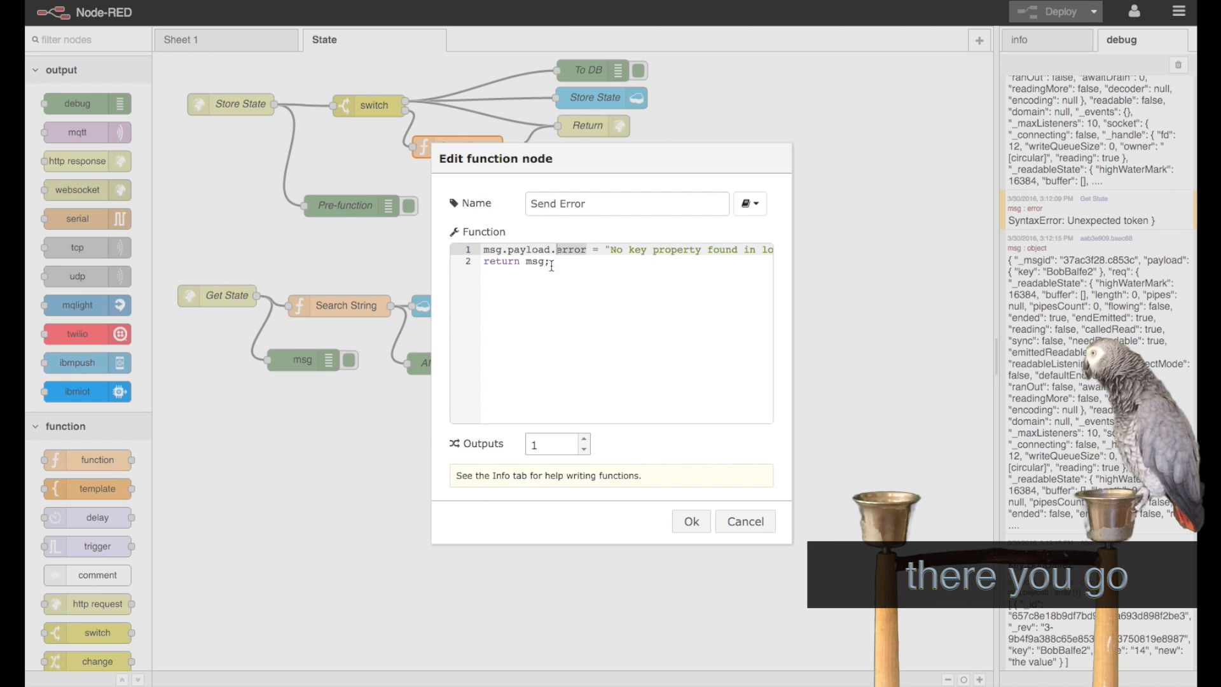
pyautogui.click(690, 522)
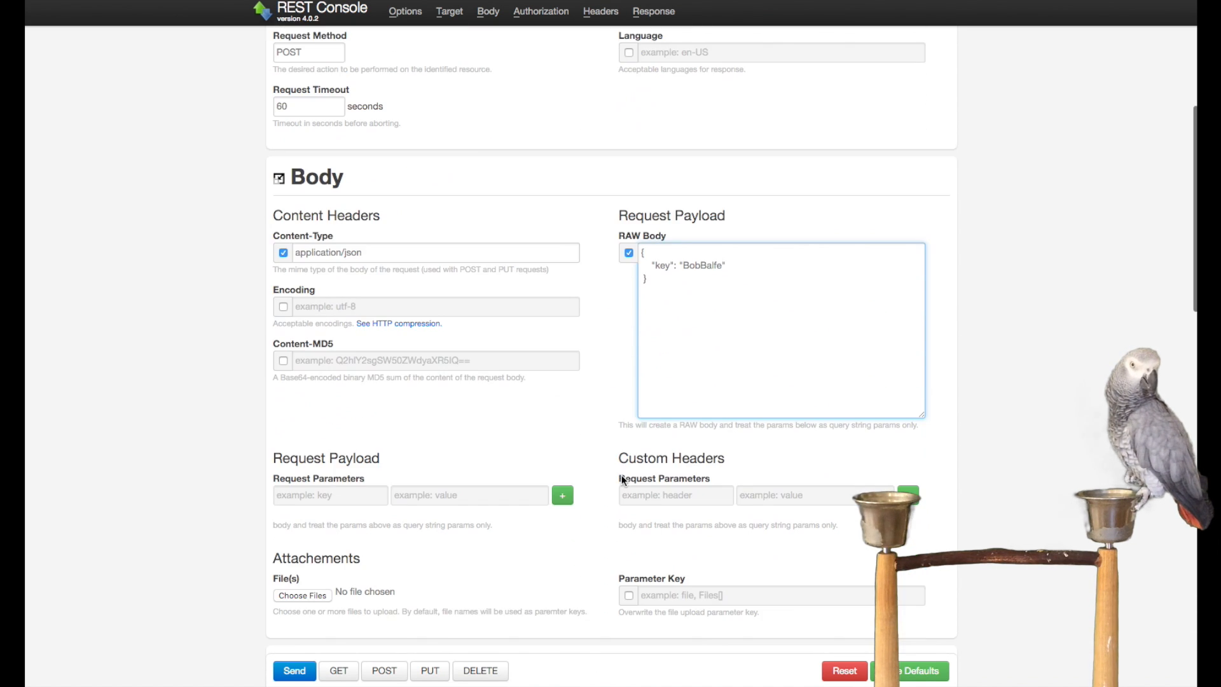
# Step: Send the key lookup and highlight that the response is an array holding the state-14 record
pyautogui.scroll(-3)
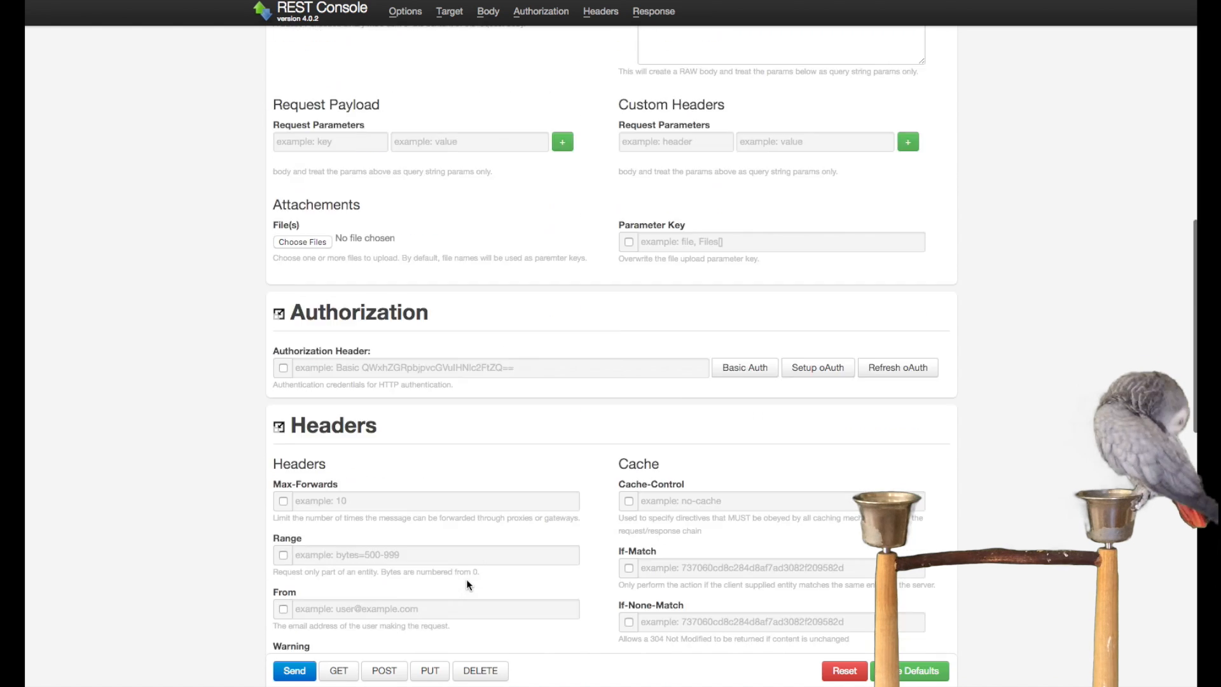
pyautogui.scroll(-3)
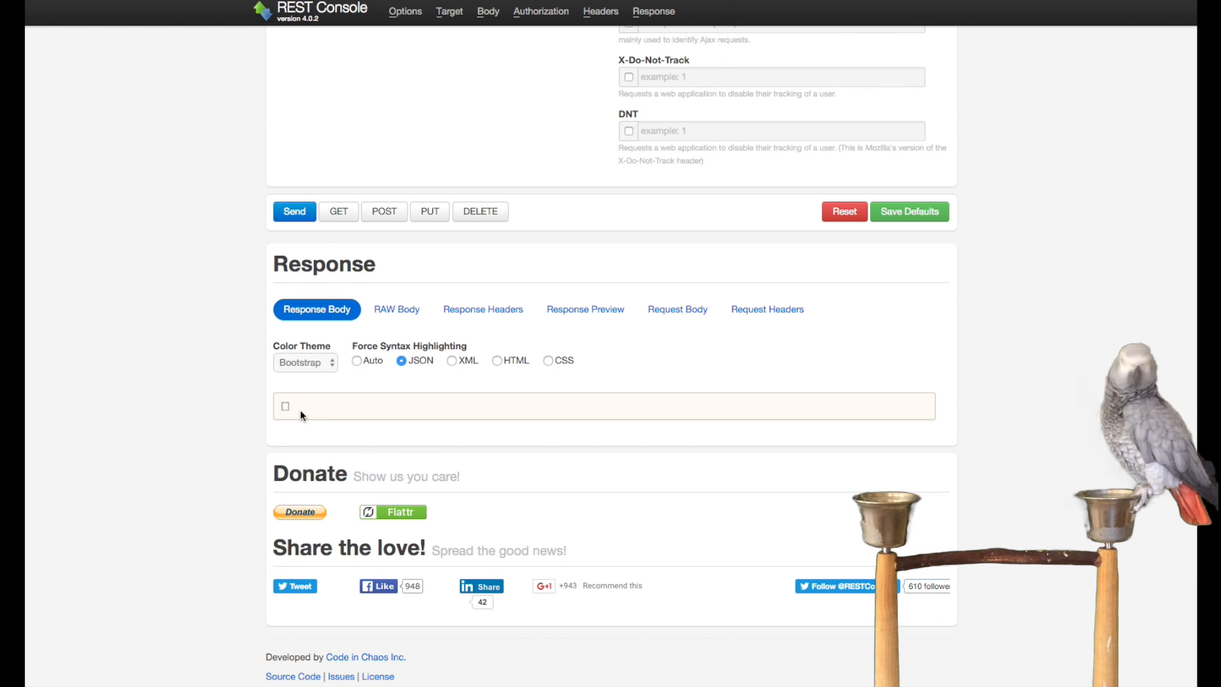
pyautogui.moveTo(434, 47)
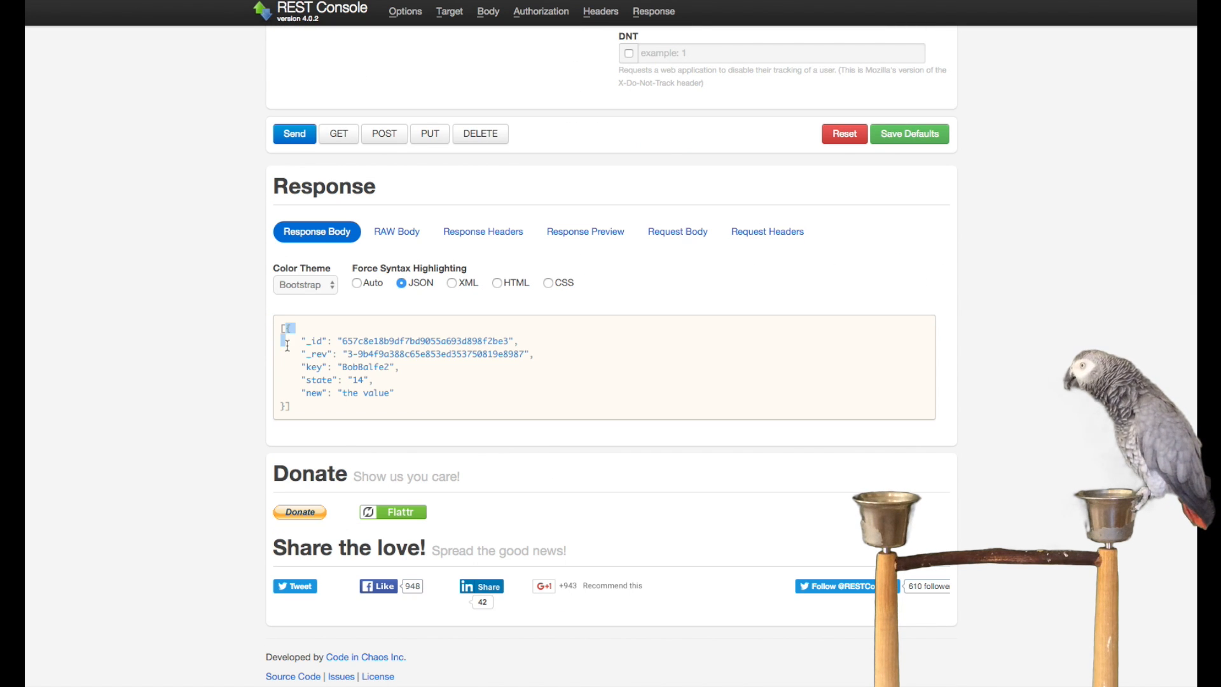
pyautogui.moveTo(297, 341); pyautogui.dragTo(395, 393)
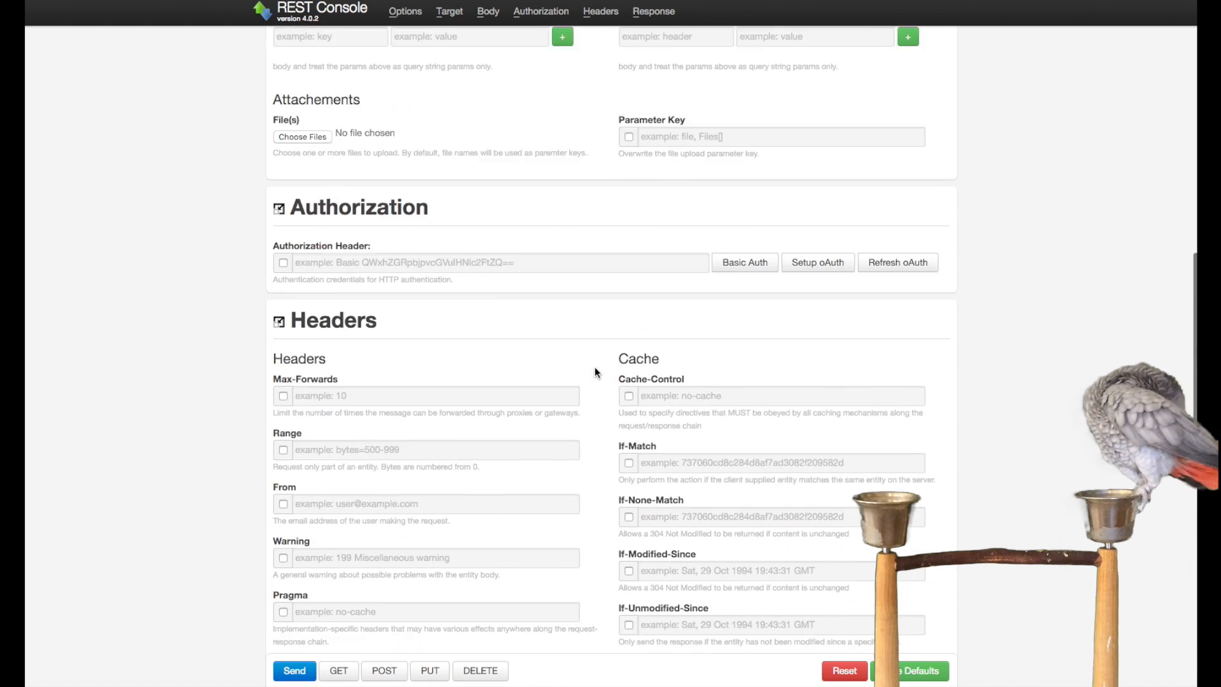
# Step: Post a keyless body to storestate and highlight the "No key property found in load" error
pyautogui.click(405, 11)
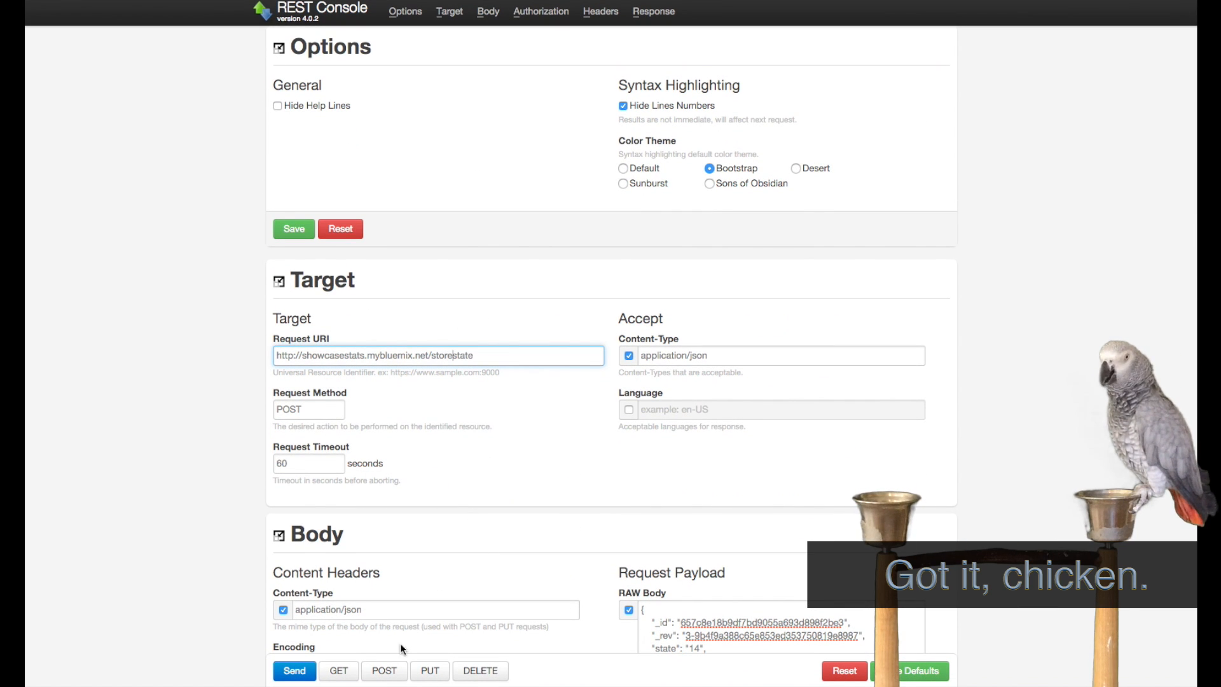
pyautogui.click(294, 671)
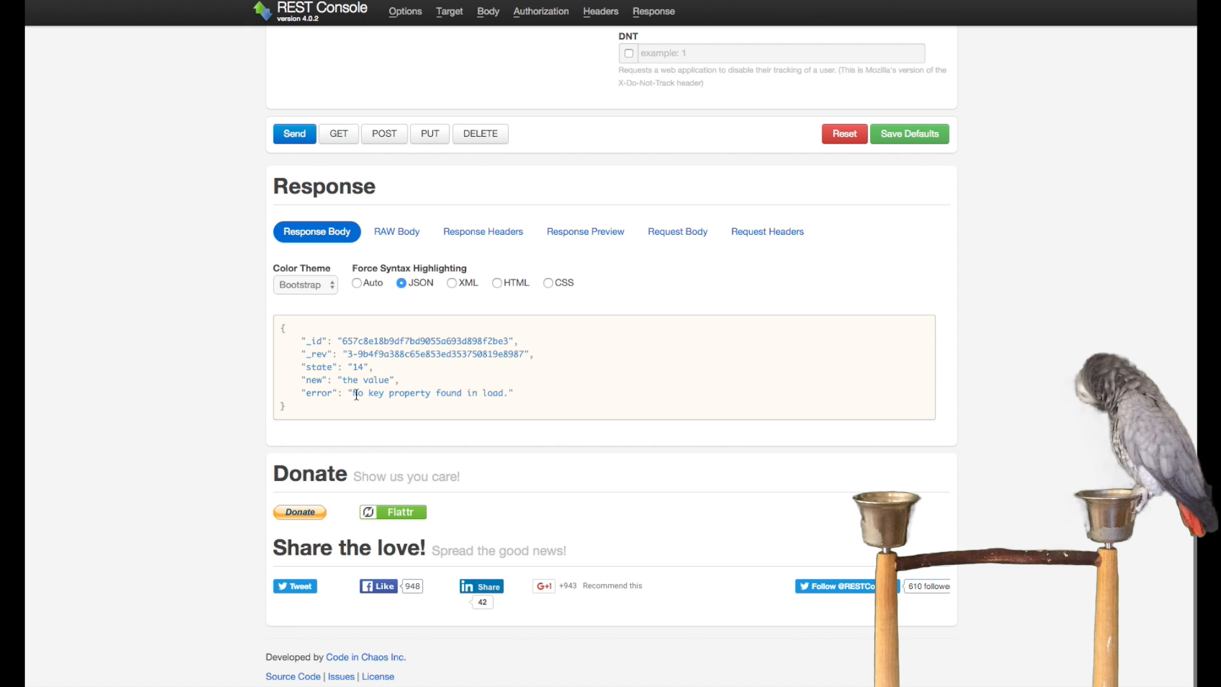
pyautogui.moveTo(355, 393); pyautogui.dragTo(505, 393)
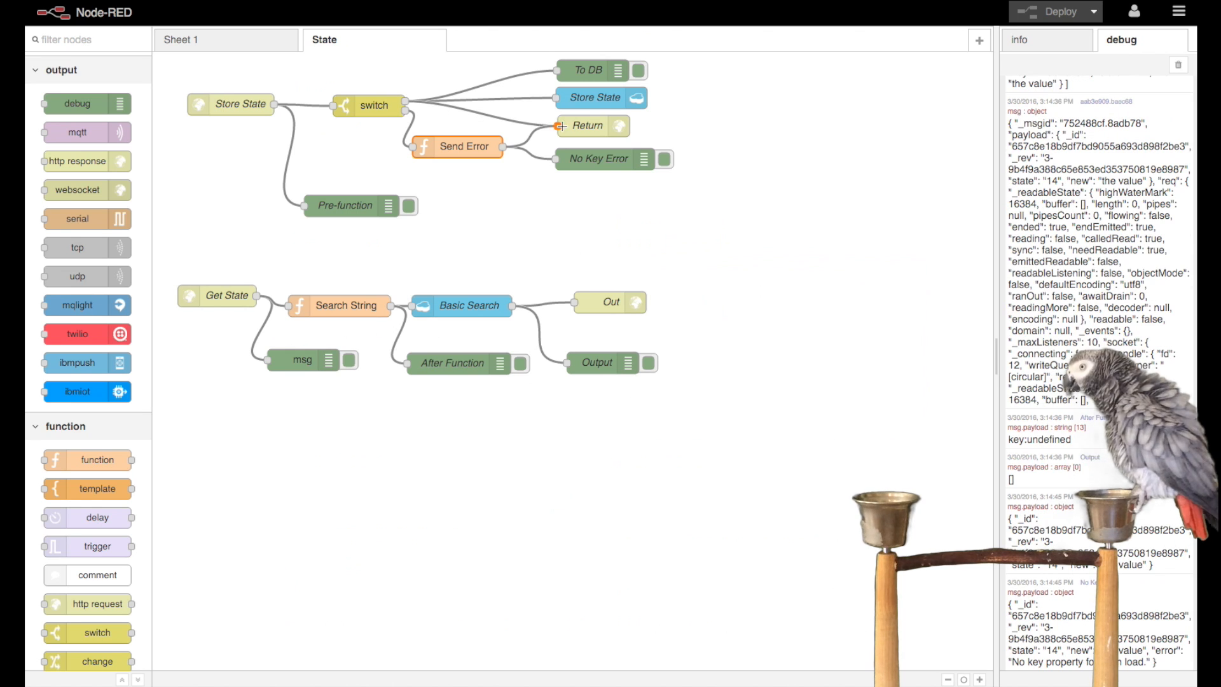
pyautogui.doubleClick(589, 126)
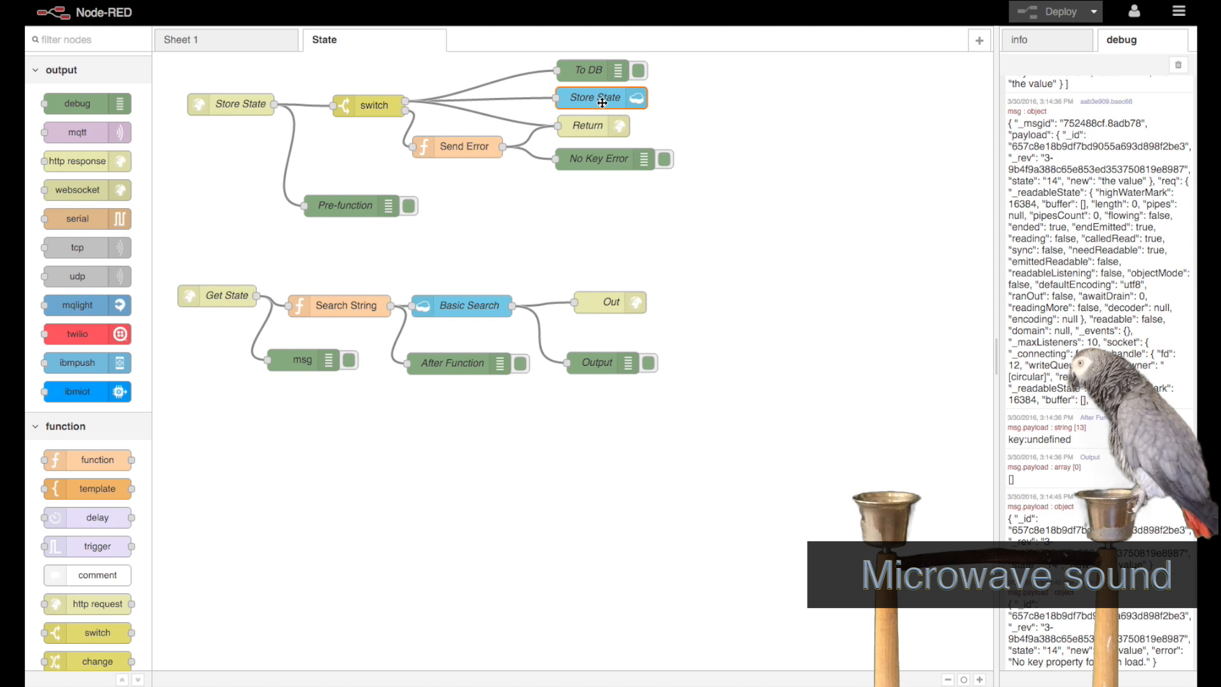
pyautogui.moveTo(700, 177)
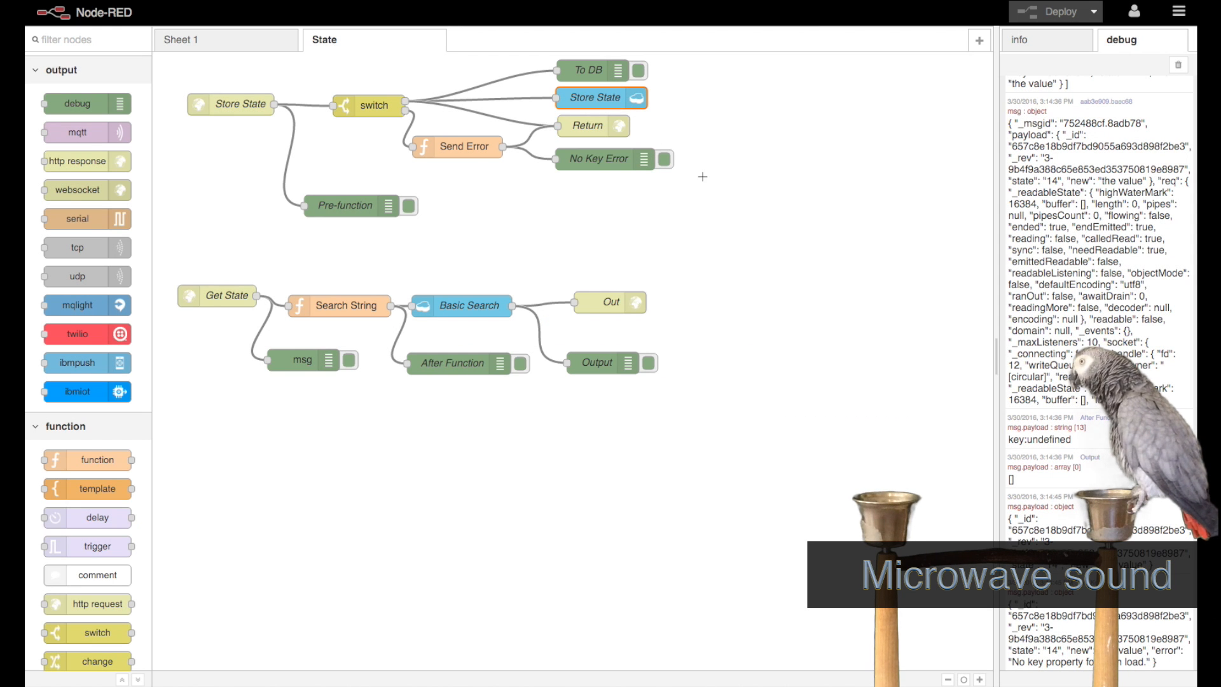